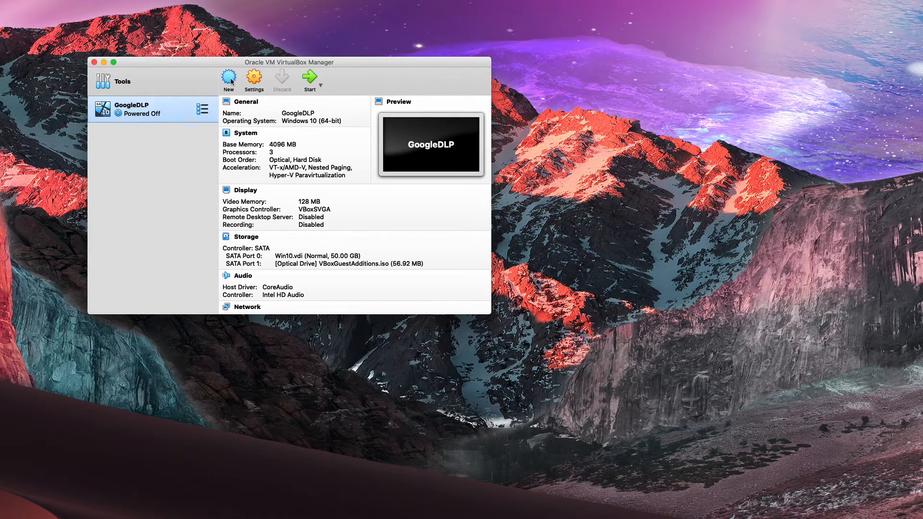
Start a new machine named Win10, Windows 10 (64-bit), with 4096 MB memory
left_click(228, 79)
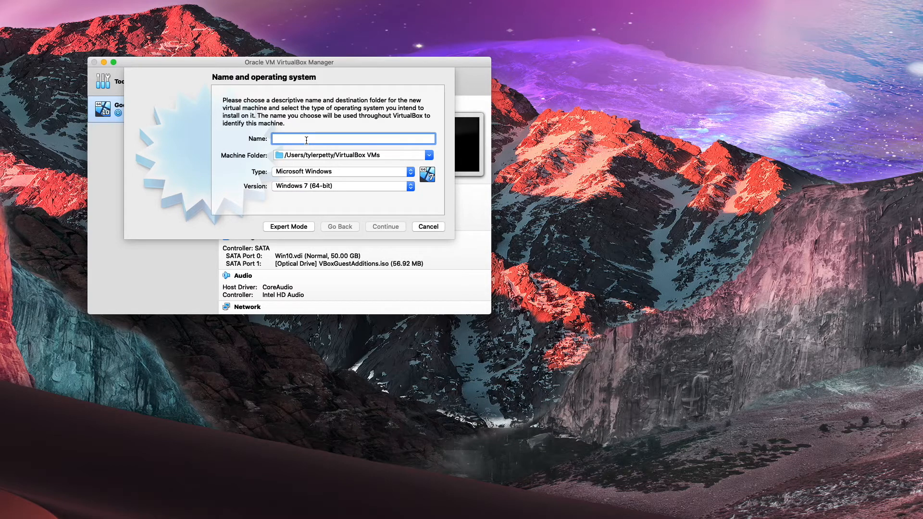
type("Win10")
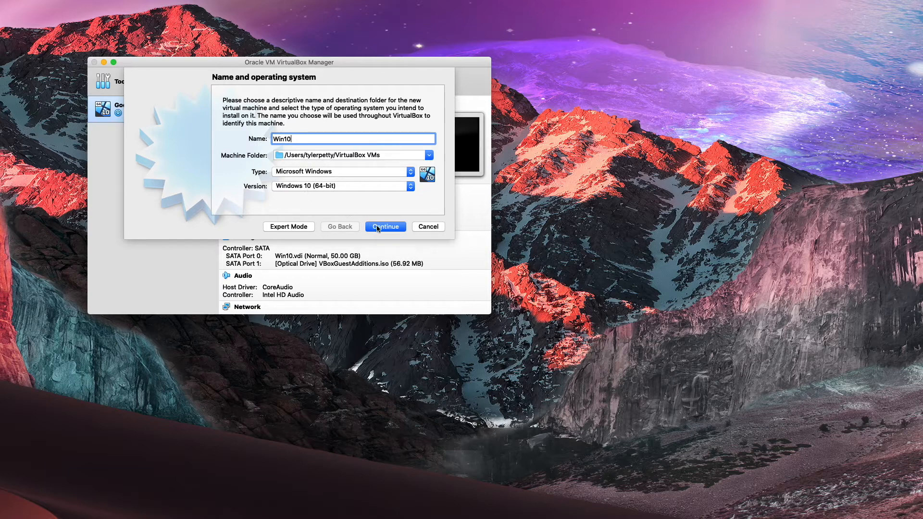
left_click(385, 227)
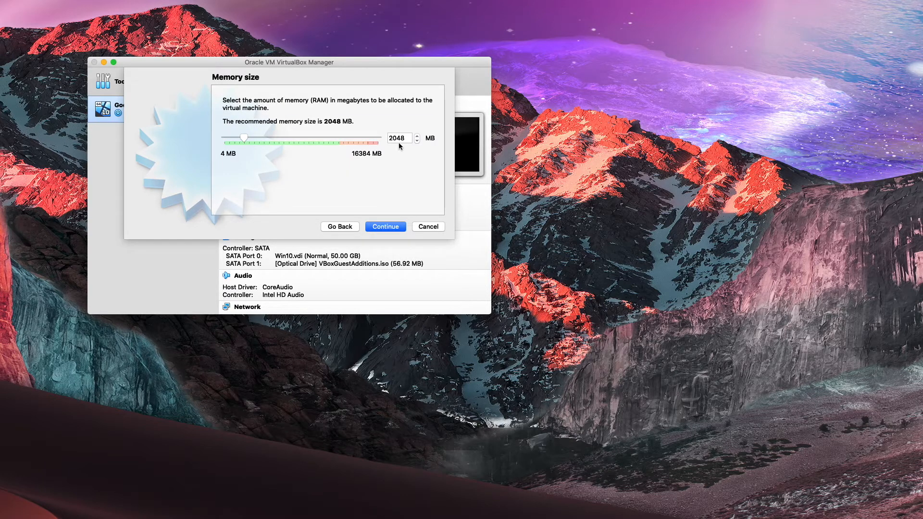
type("43")
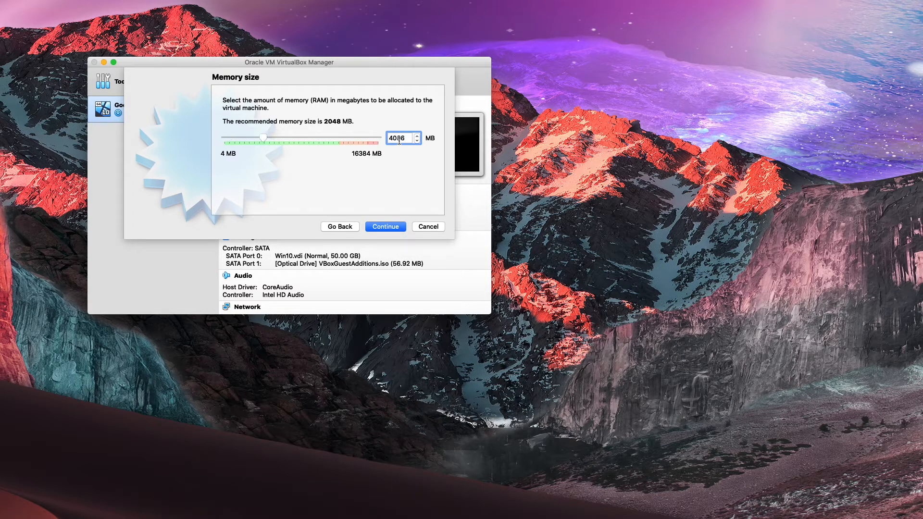
left_click(385, 226)
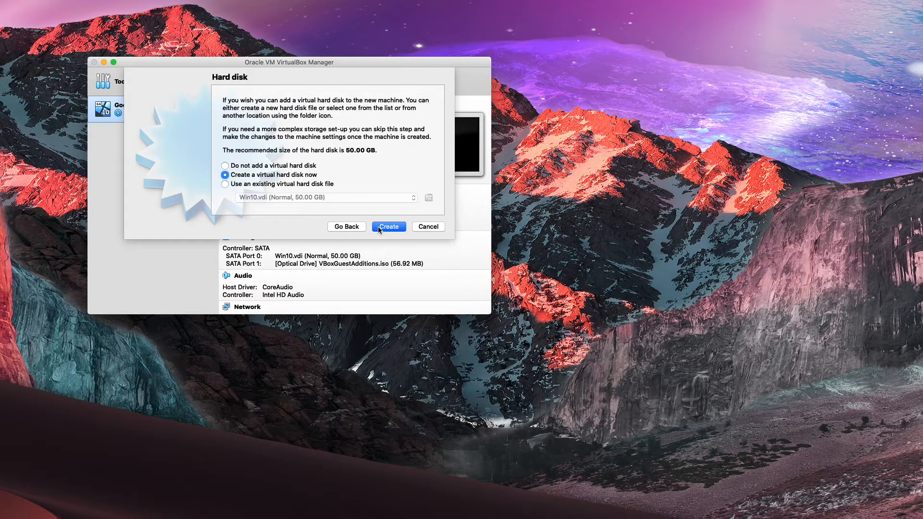
mouse_move(304, 180)
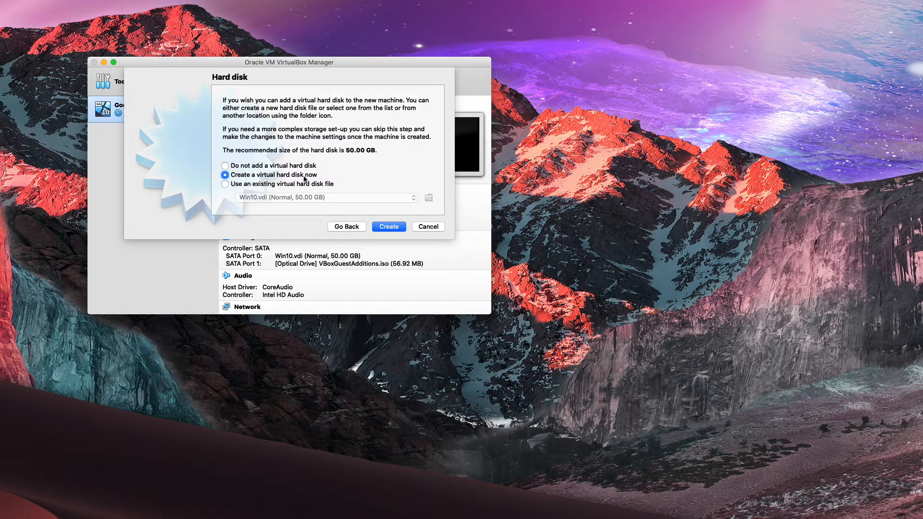
Create a new 50 GB dynamically allocated VDI hard disk for Win10
left_click(388, 227)
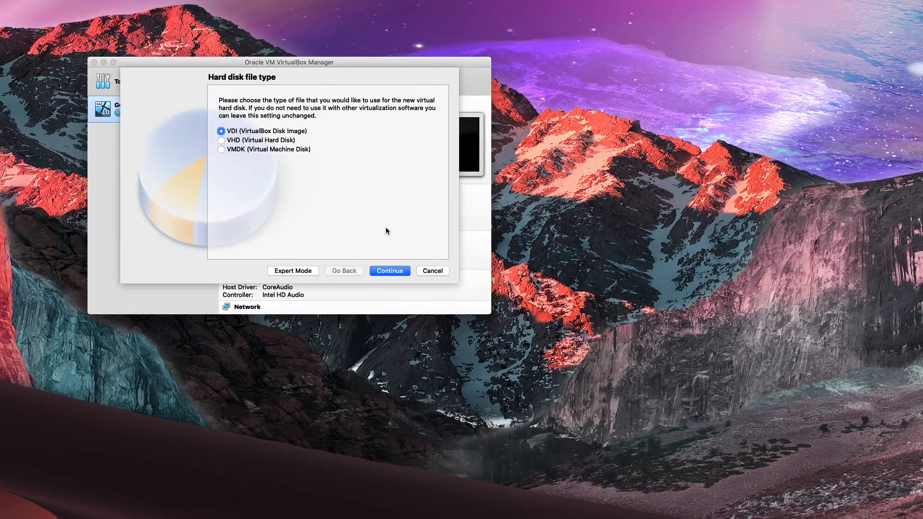
left_click(389, 270)
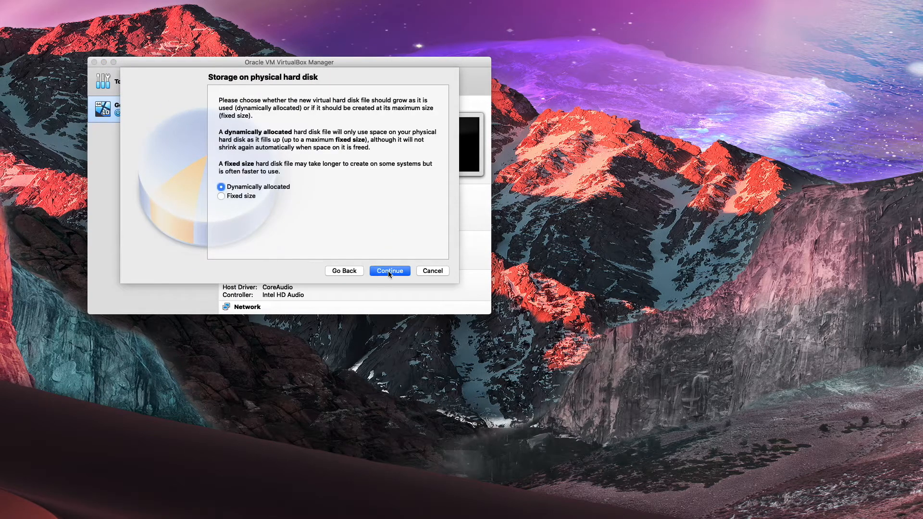
left_click(389, 271)
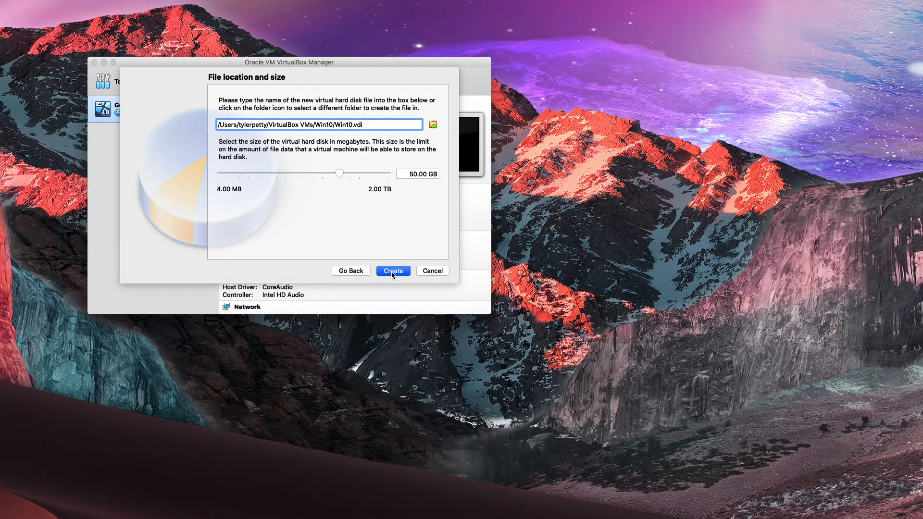
left_click(393, 271)
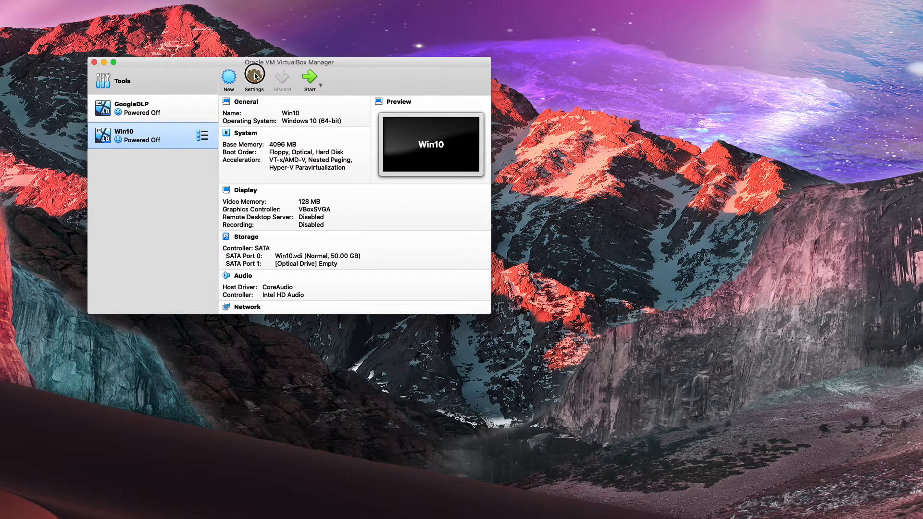
In Storage settings, attach win10Enterprise.iso to the empty optical drive and save
left_click(254, 78)
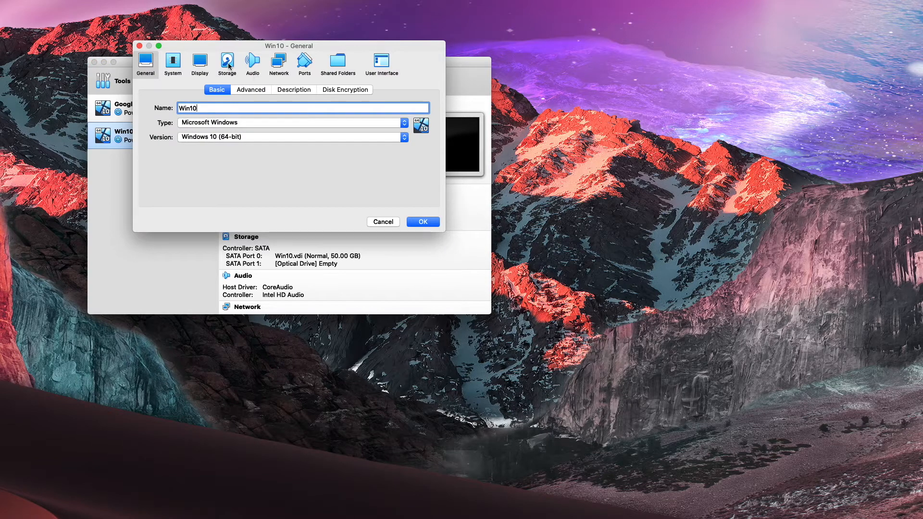
left_click(226, 63)
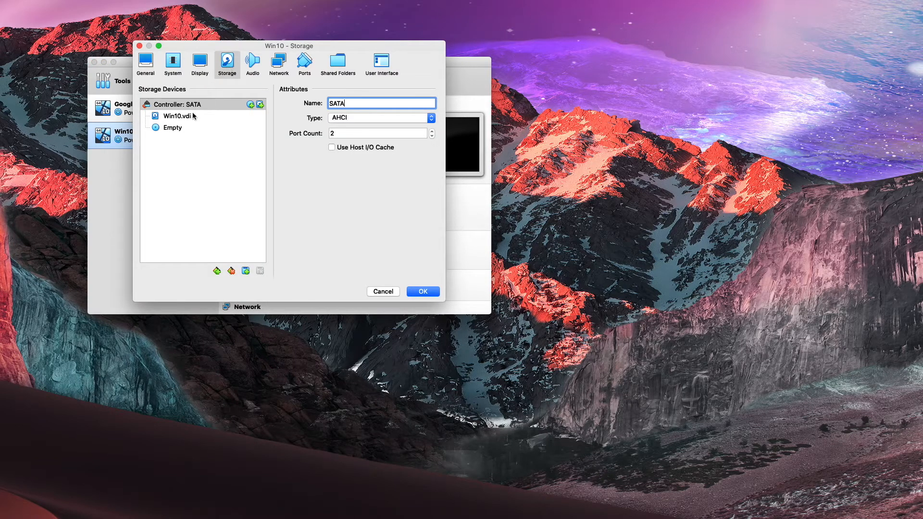
left_click(172, 128)
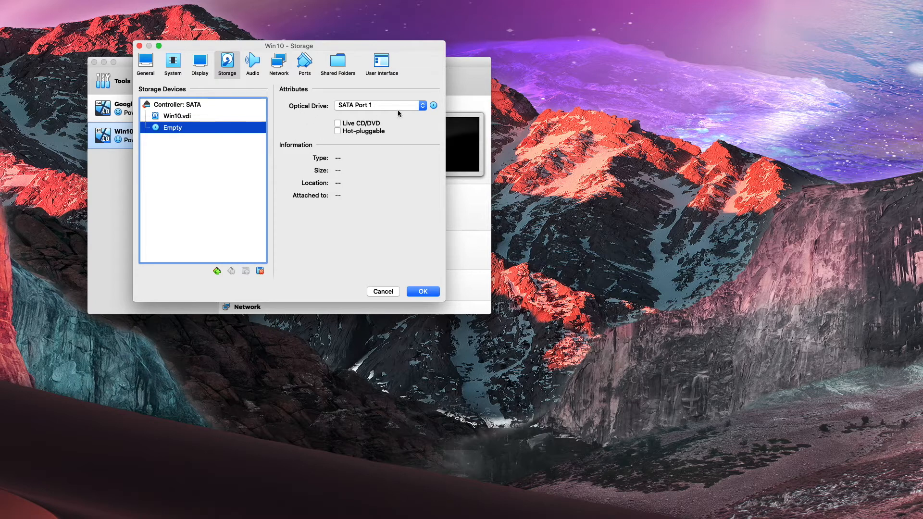
left_click(433, 105)
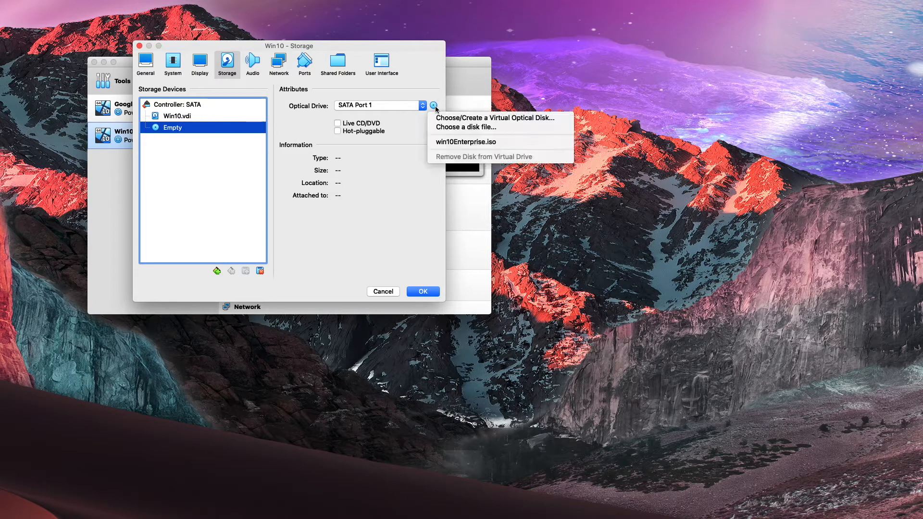
mouse_move(465, 142)
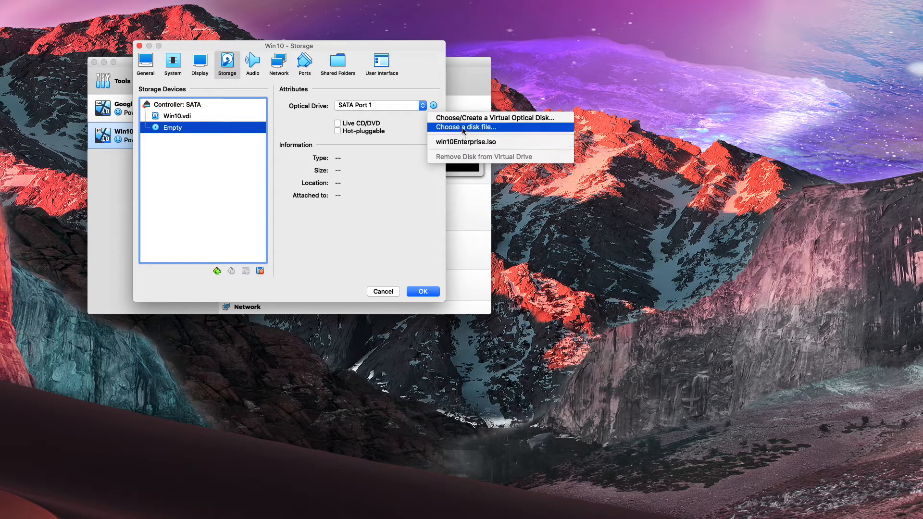
left_click(464, 127)
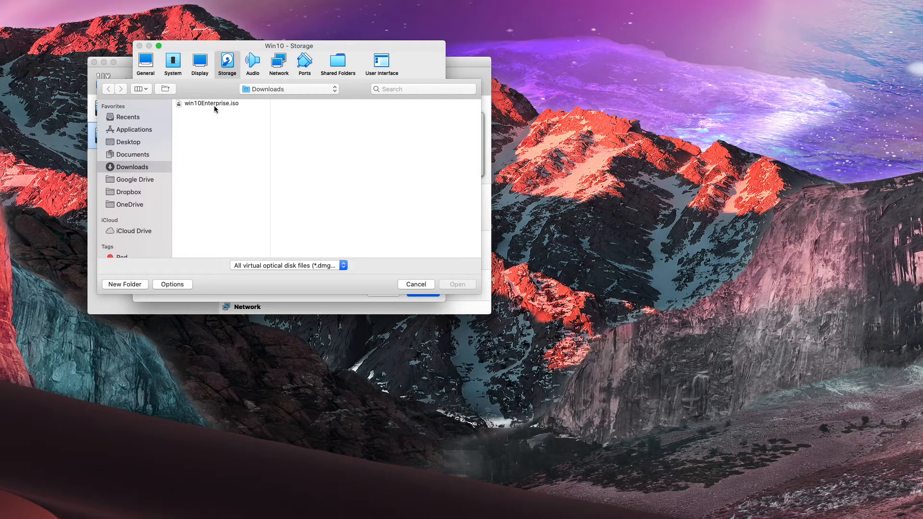
left_click(211, 103)
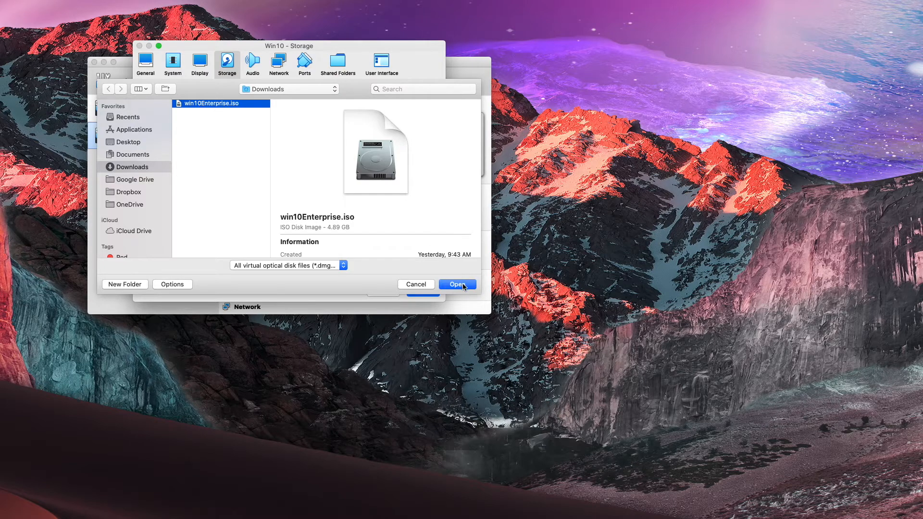
left_click(458, 284)
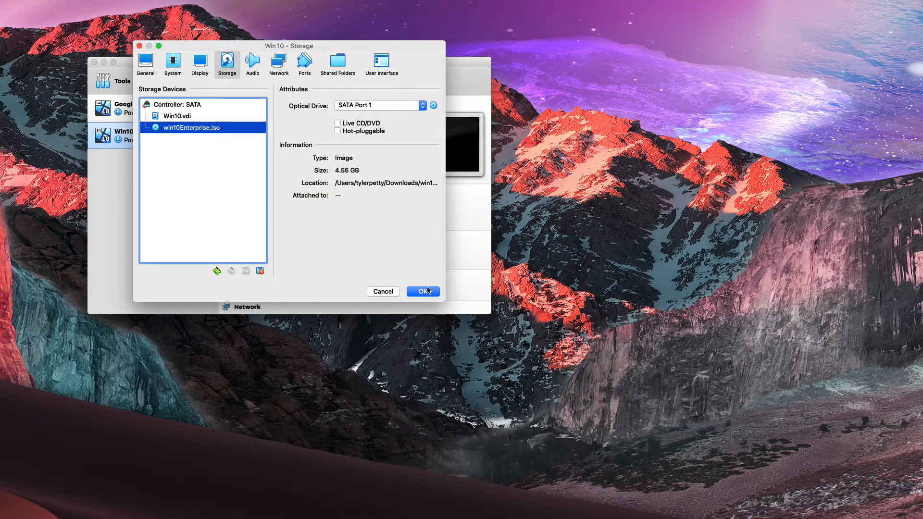
left_click(422, 291)
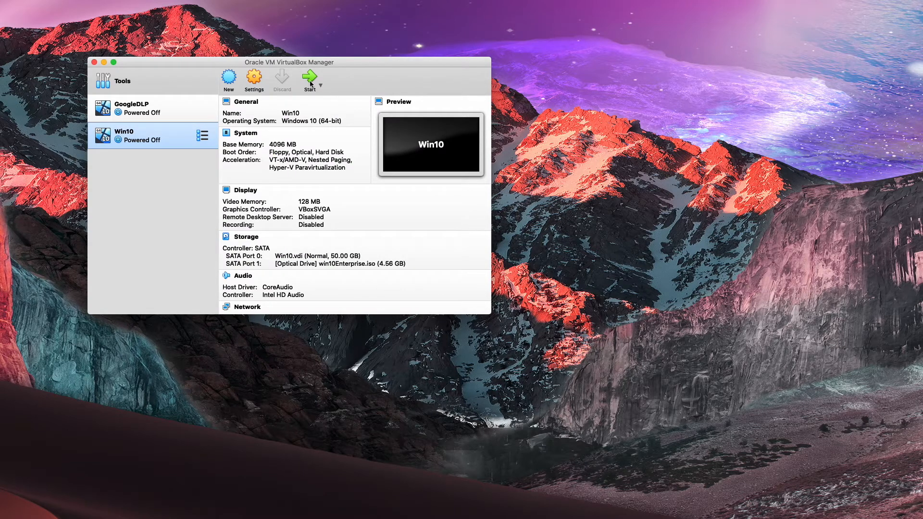
Power on Win10 with win10Enterprise.iso selected as the startup disk
left_click(309, 78)
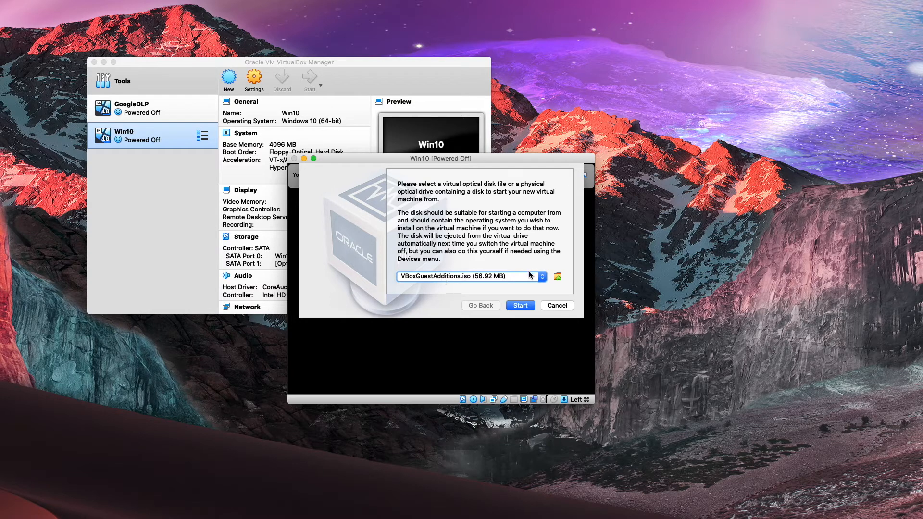
left_click(541, 276)
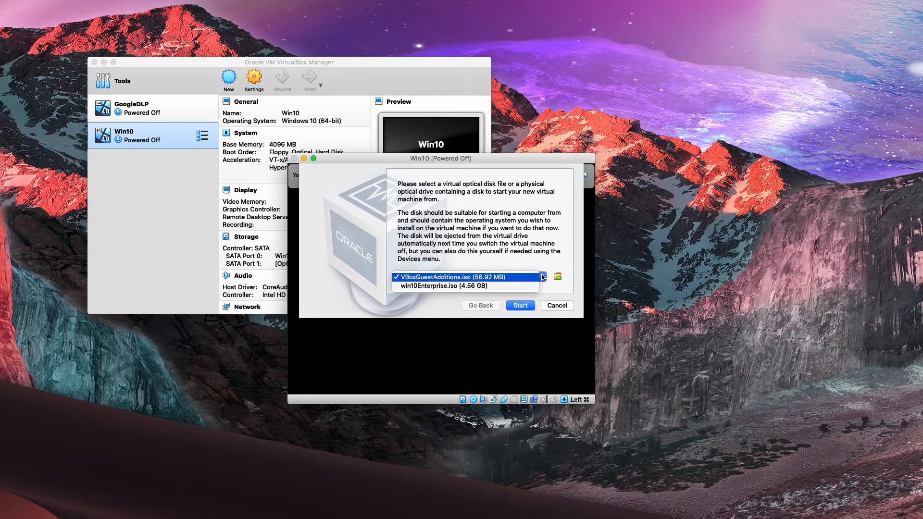
left_click(463, 285)
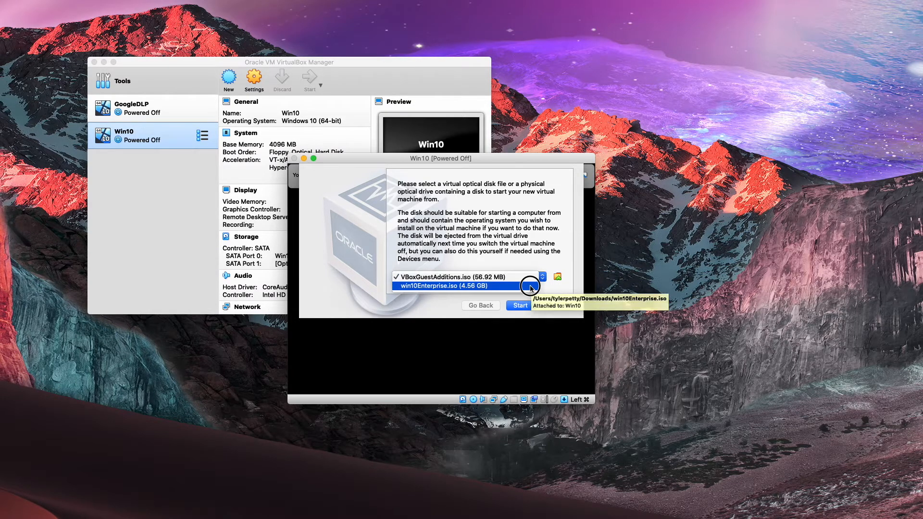
left_click(462, 286)
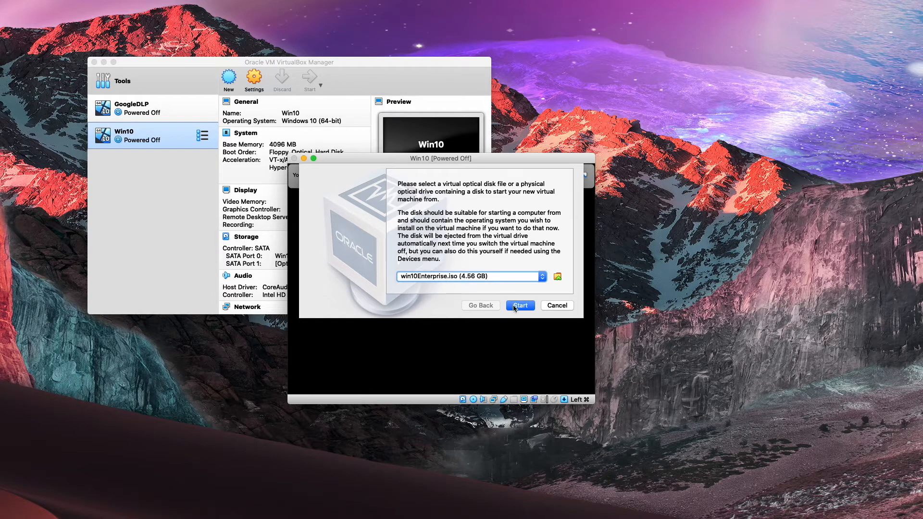
left_click(519, 305)
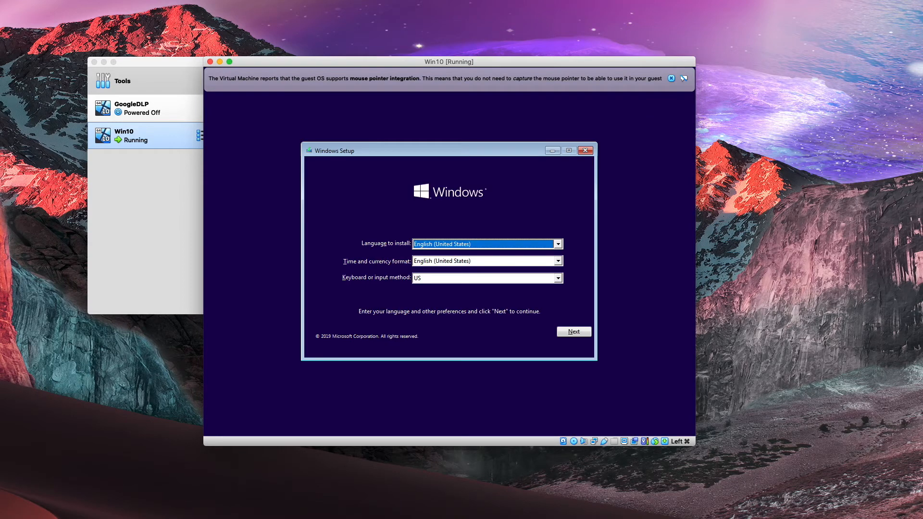
Accept the default language and keyboard settings, then choose Install now
left_click(573, 331)
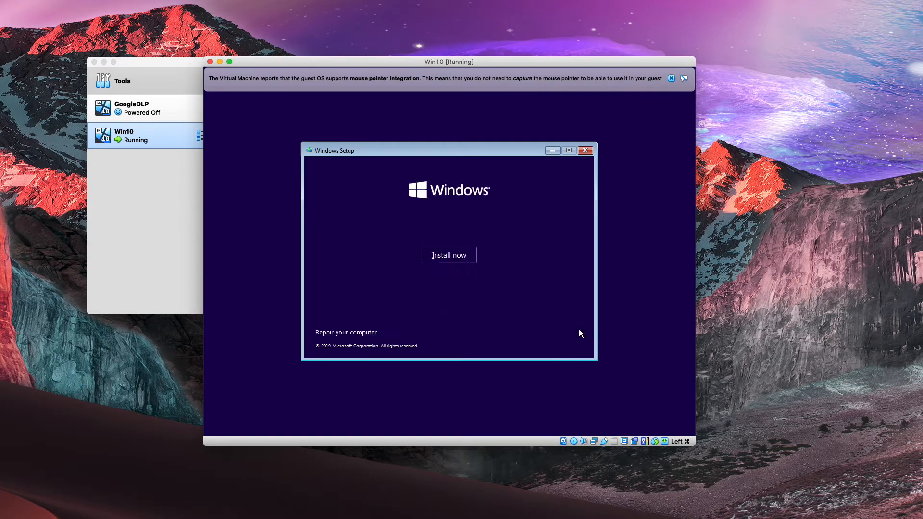
left_click(449, 255)
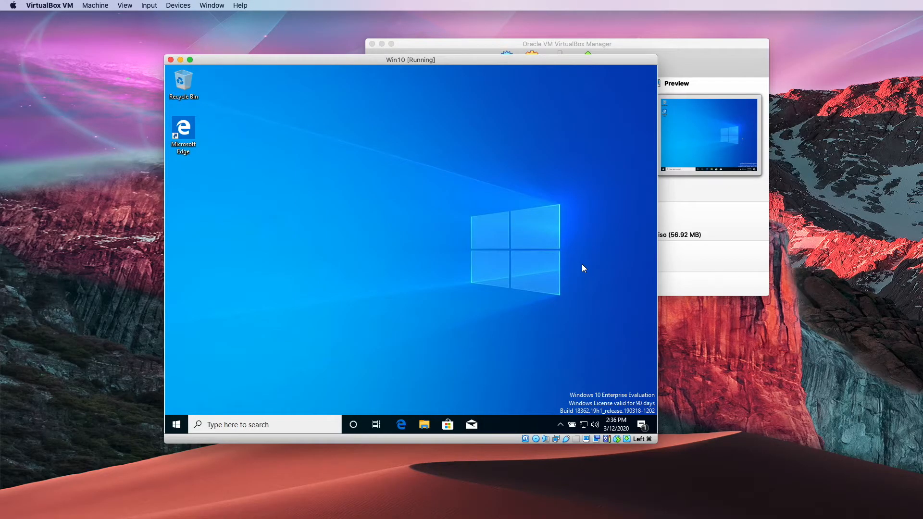
mouse_move(274, 192)
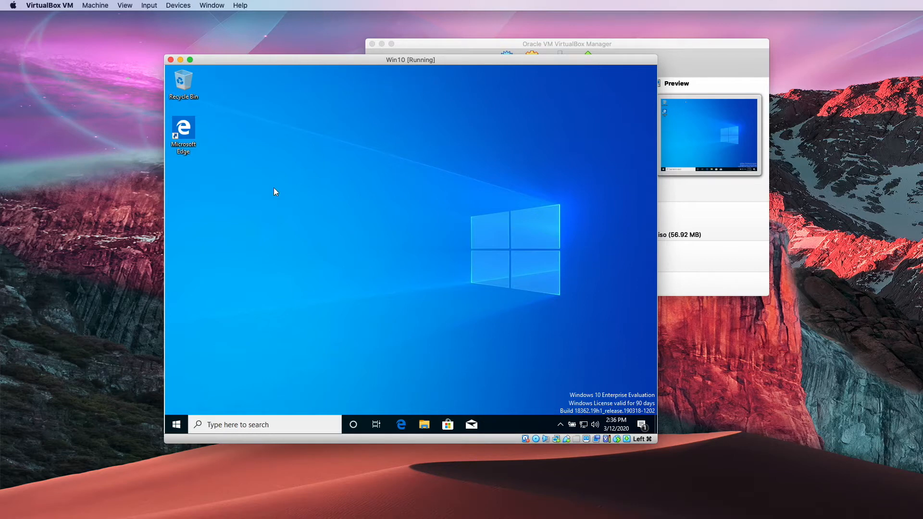
Open and close the guest's Start menu
left_click(176, 424)
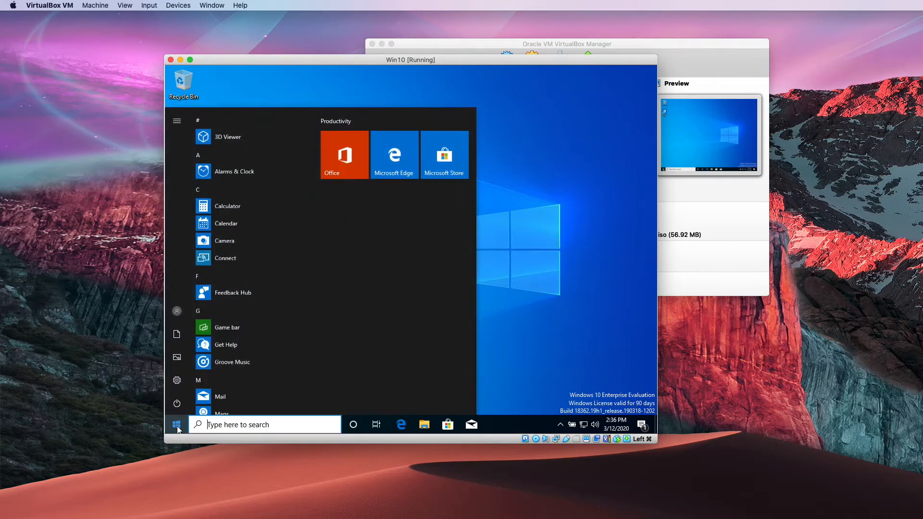
left_click(176, 425)
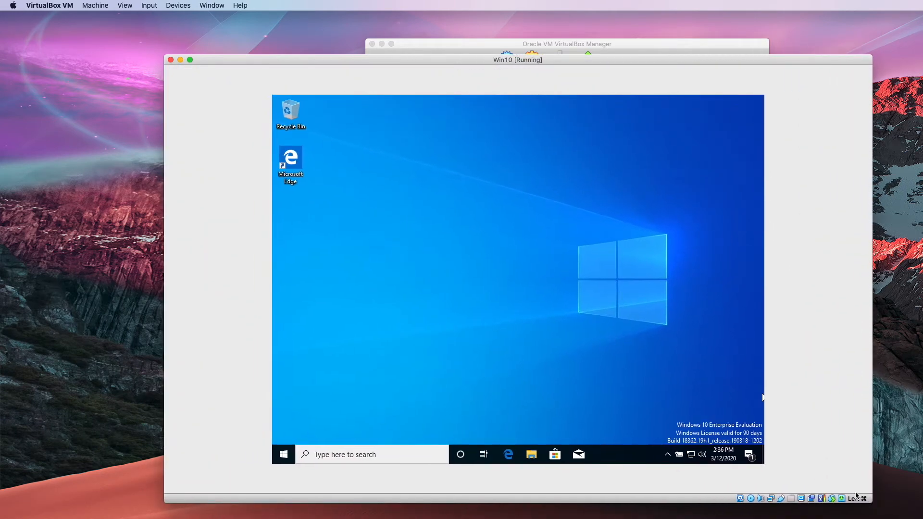
mouse_move(670, 110)
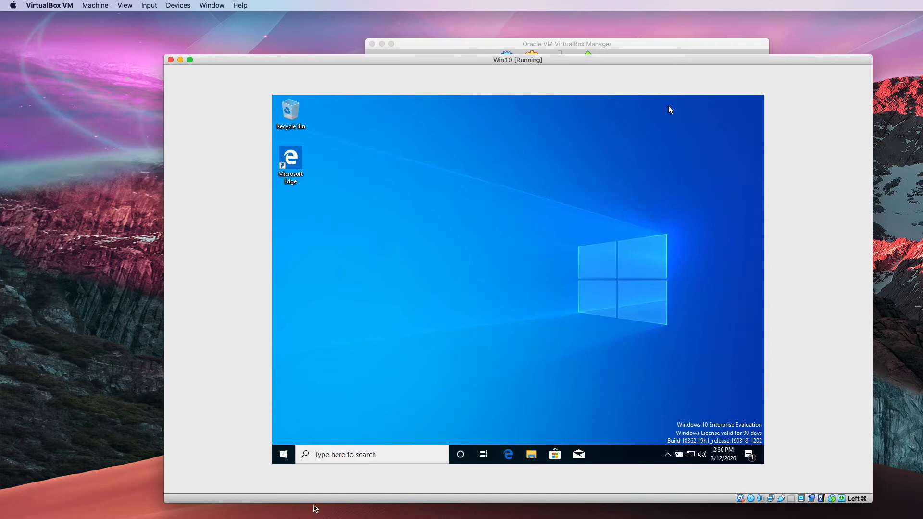
mouse_move(806, 372)
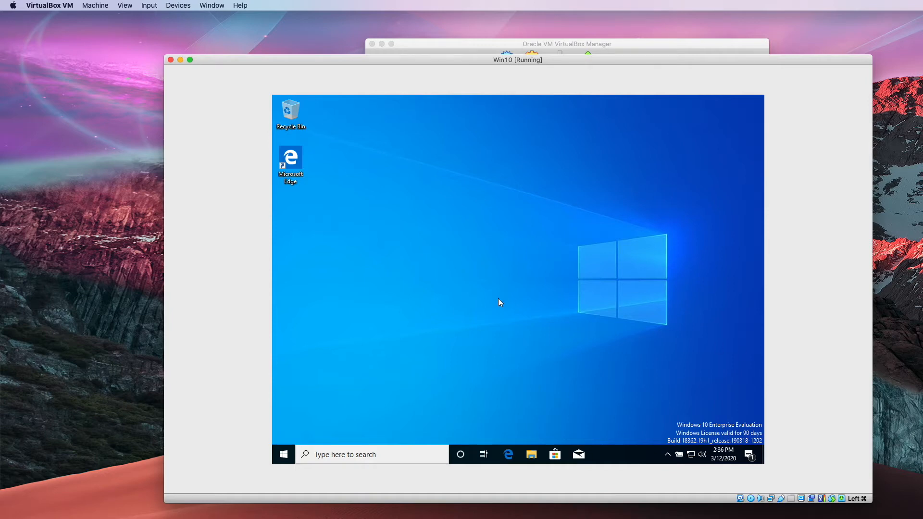
mouse_move(370, 114)
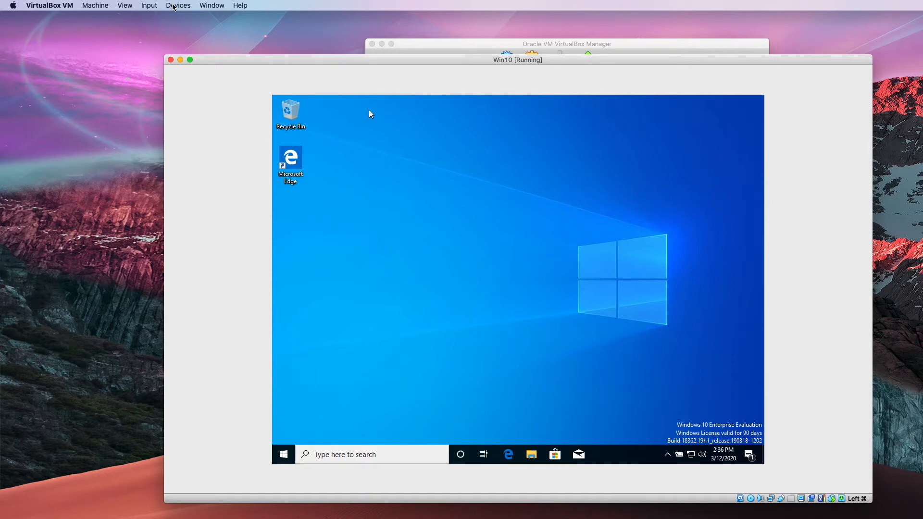
Insert the Guest Additions CD image from Devices and view This PC in File Explorer
left_click(178, 6)
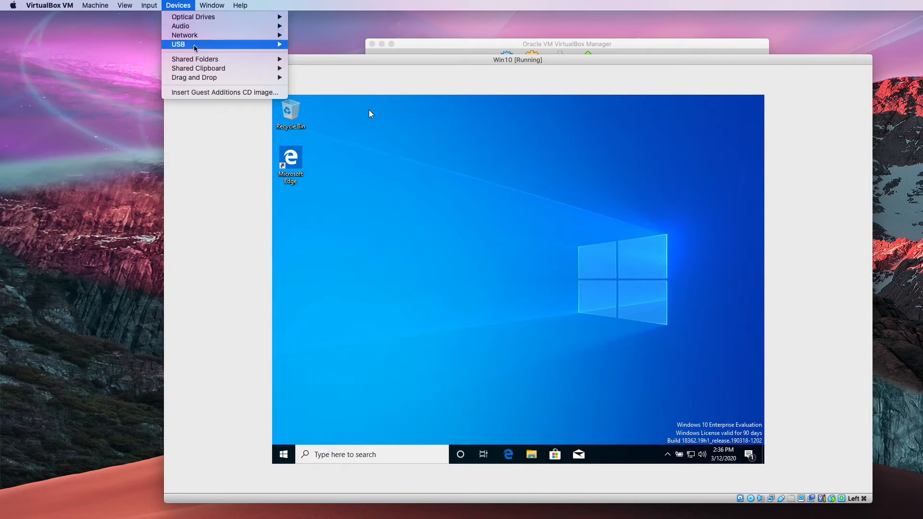
mouse_move(223, 92)
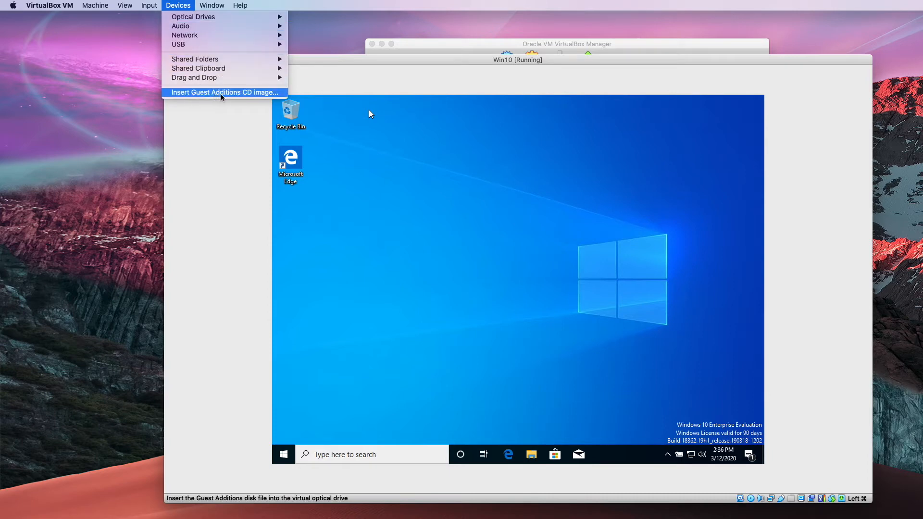
left_click(223, 93)
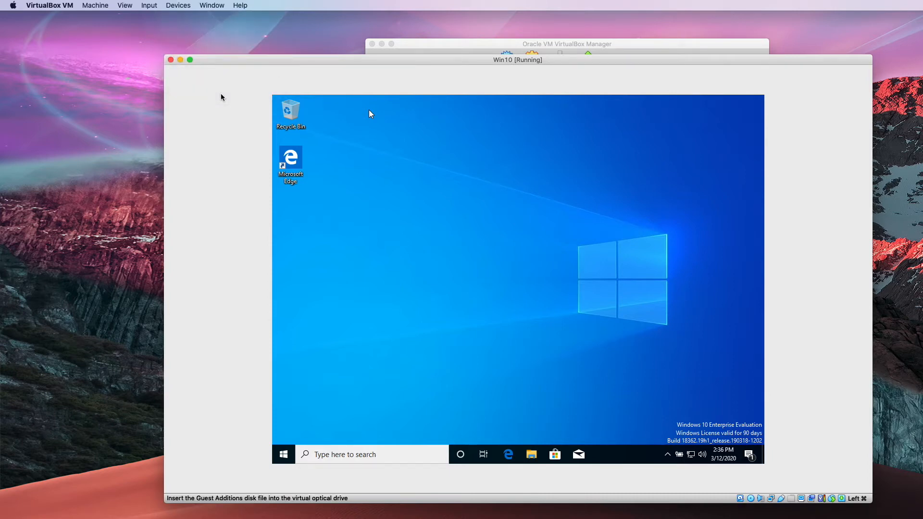
mouse_move(540, 421)
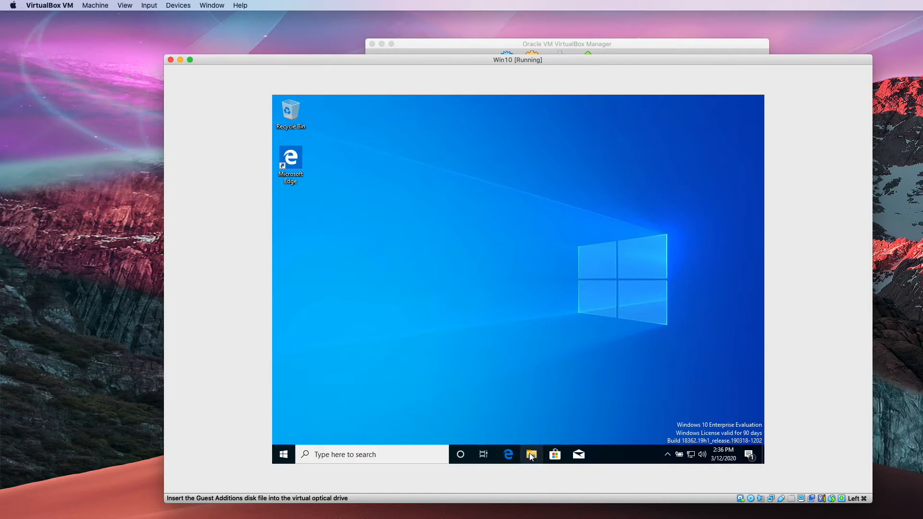
left_click(530, 454)
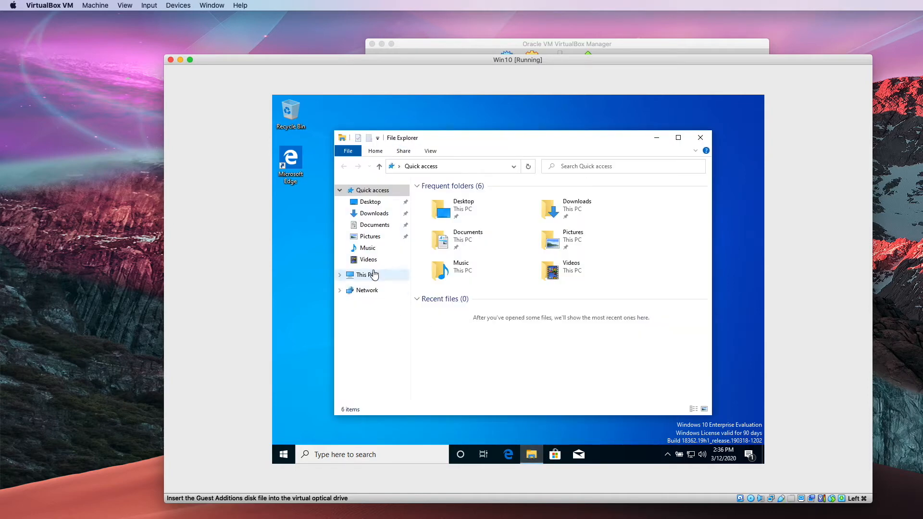
left_click(362, 274)
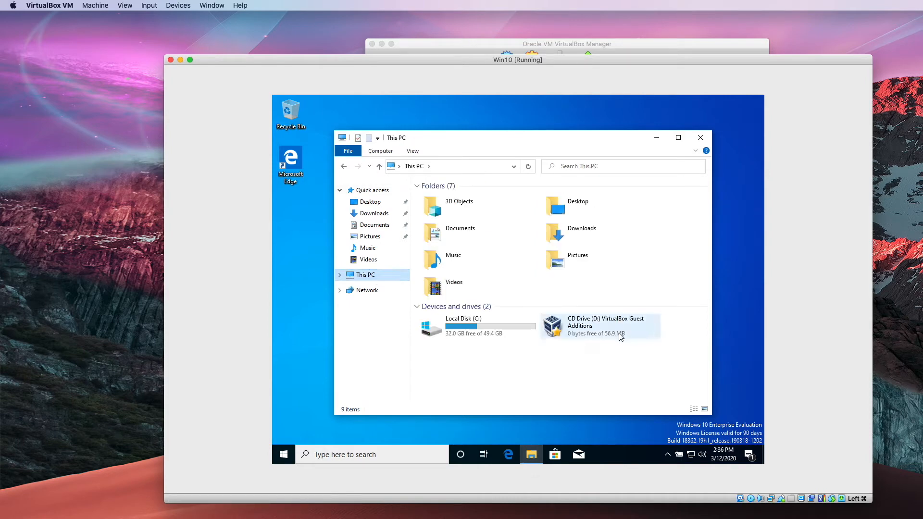
Open CD Drive (D:) and run the VBoxWindowsAdditions installer
left_click(601, 326)
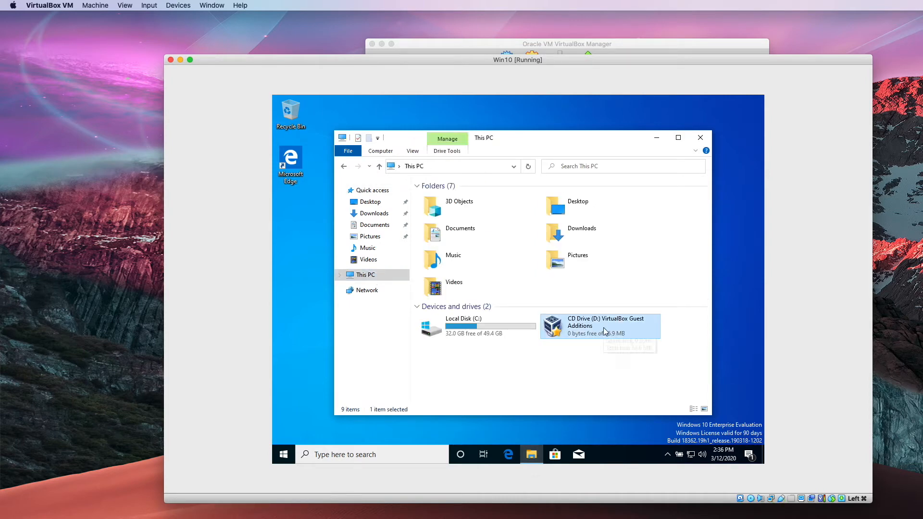
double_click(599, 326)
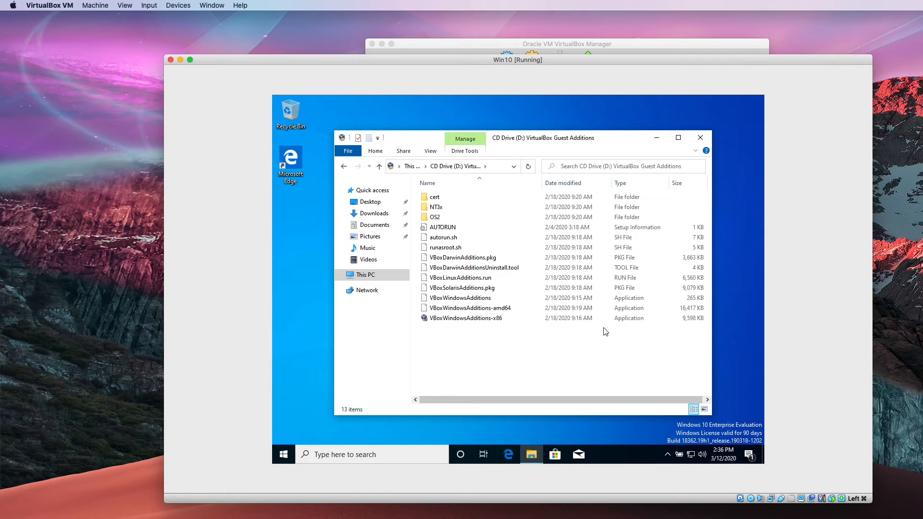
left_click(462, 298)
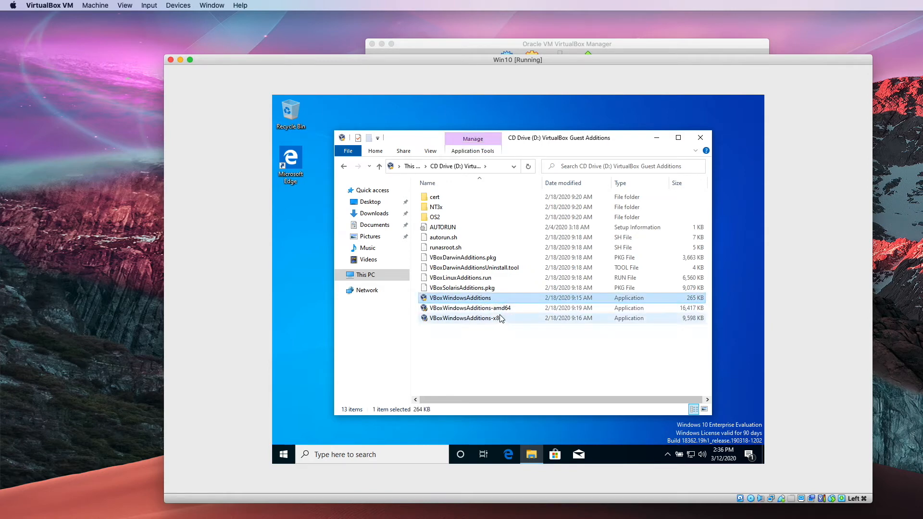
mouse_move(469, 308)
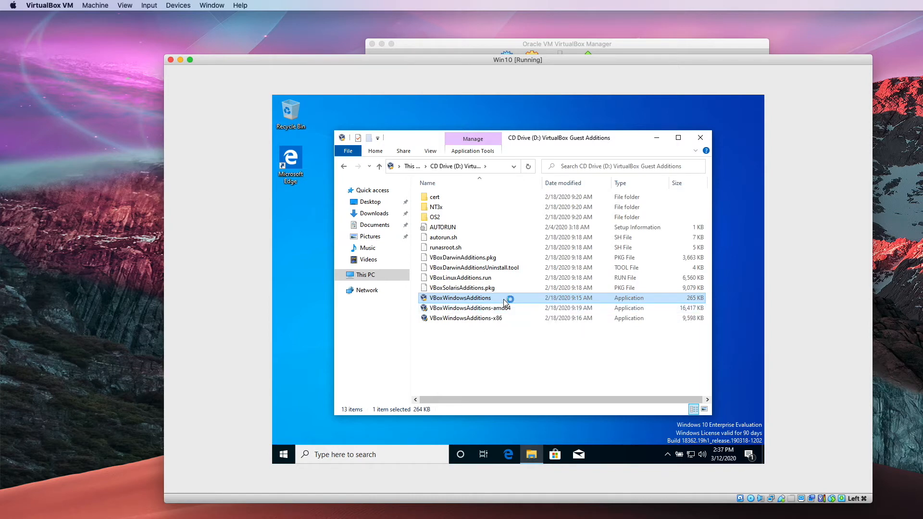
double_click(460, 297)
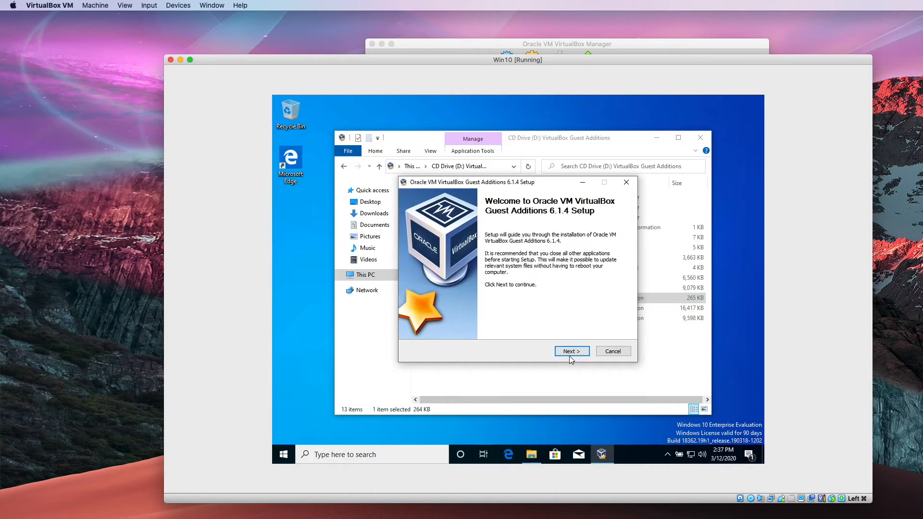
Continue past the Guest Additions welcome page and approve the Oracle device software
left_click(571, 351)
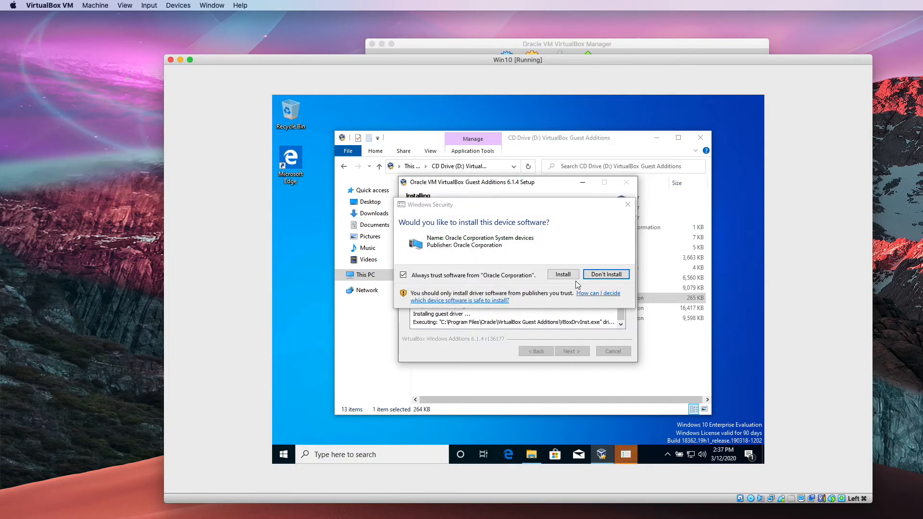
left_click(562, 275)
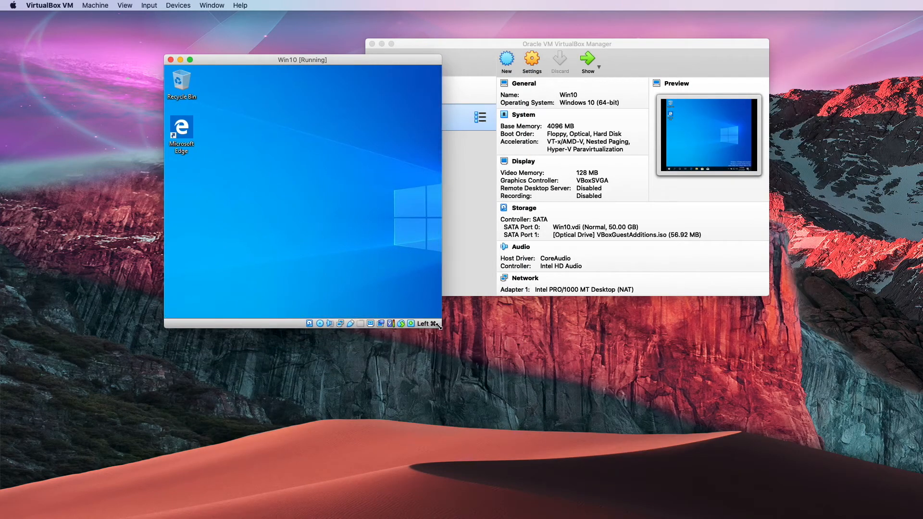
Return to the Win10 [Running] window with no dialogs open
left_click(191, 60)
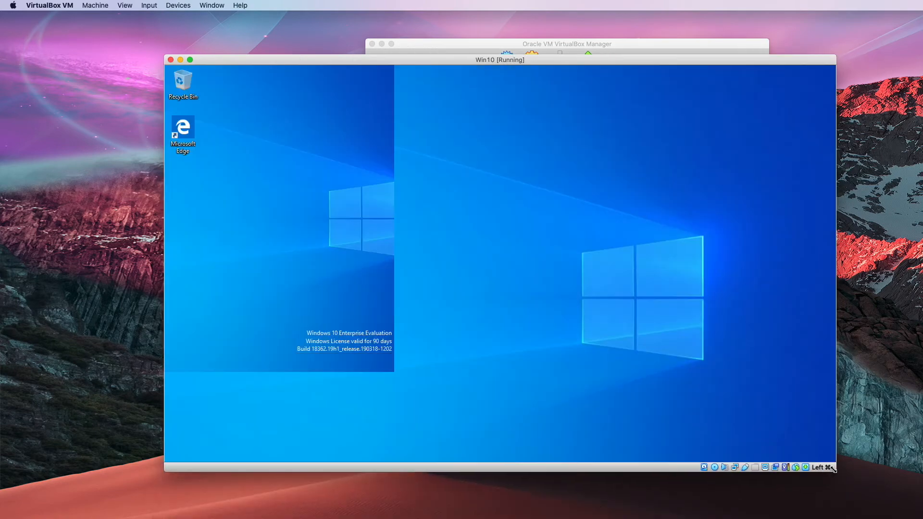
mouse_move(662, 387)
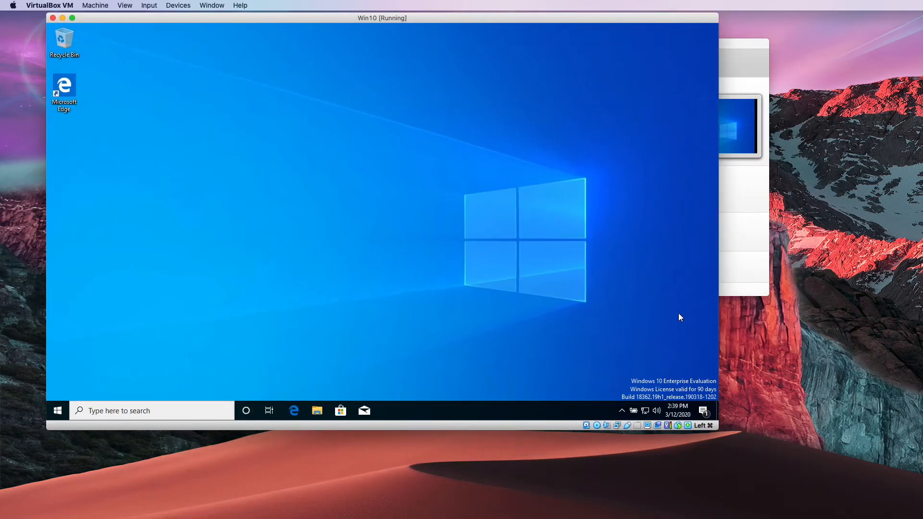
mouse_move(217, 21)
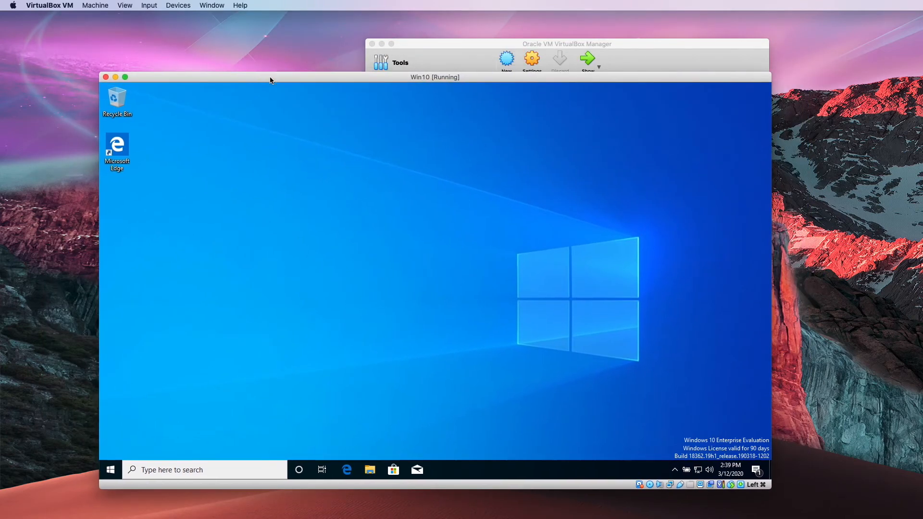
mouse_move(84, 213)
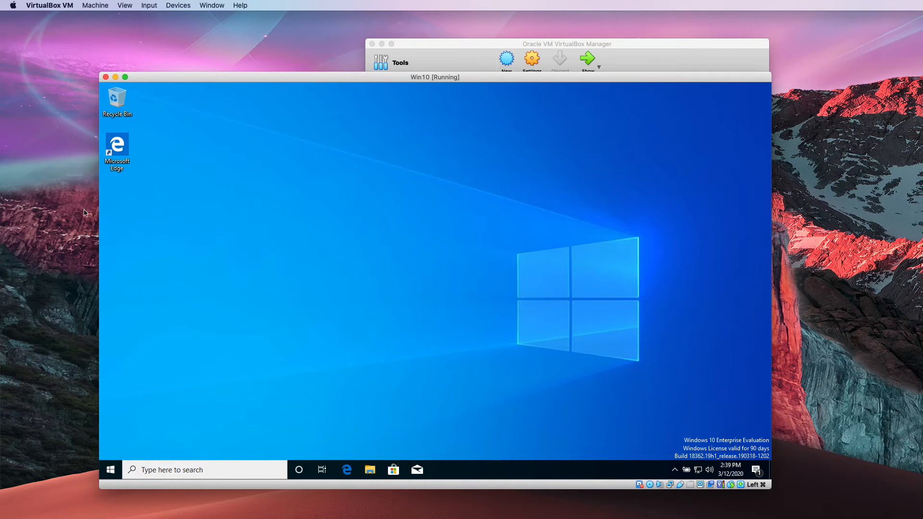
mouse_move(249, 233)
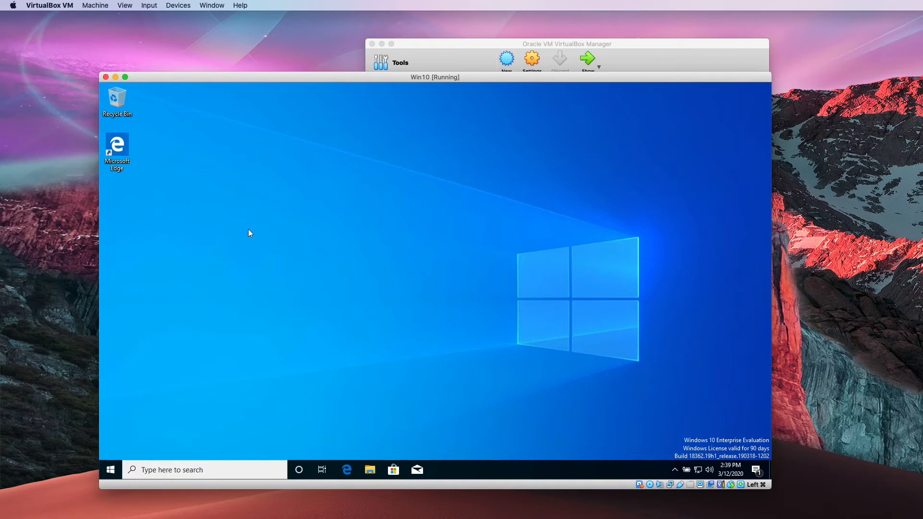
mouse_move(361, 142)
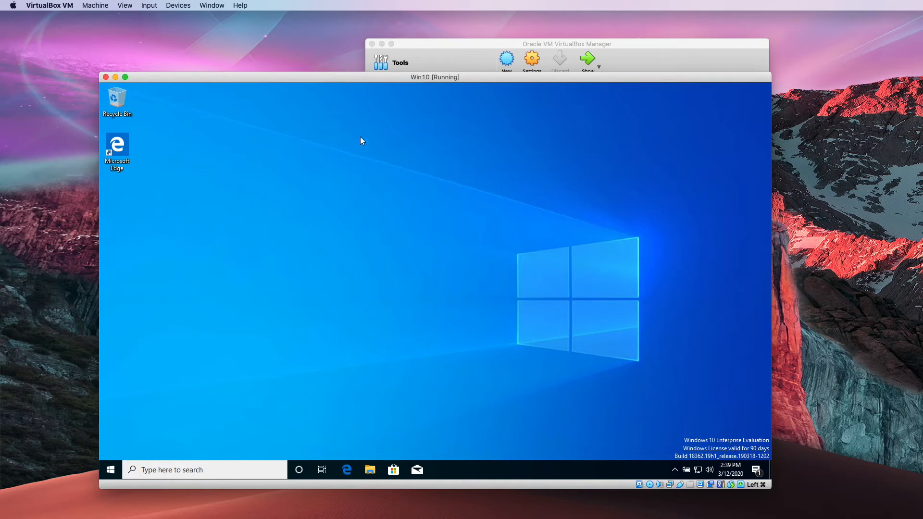
mouse_move(183, 14)
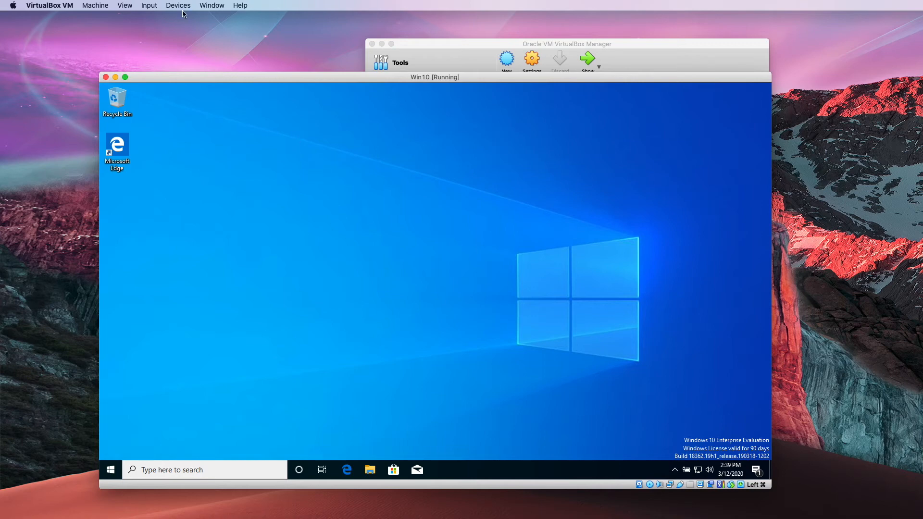
Open the Devices menu of the running Win10 virtual machine
left_click(178, 5)
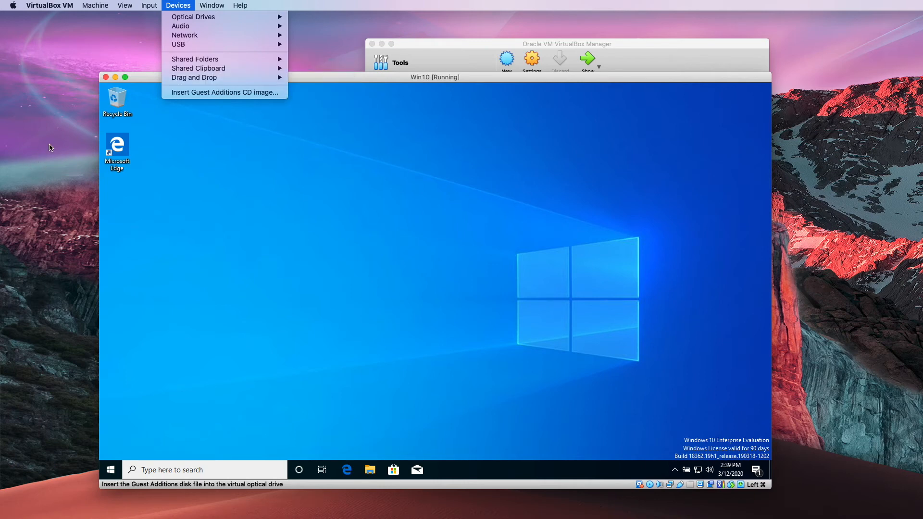
mouse_move(306, 238)
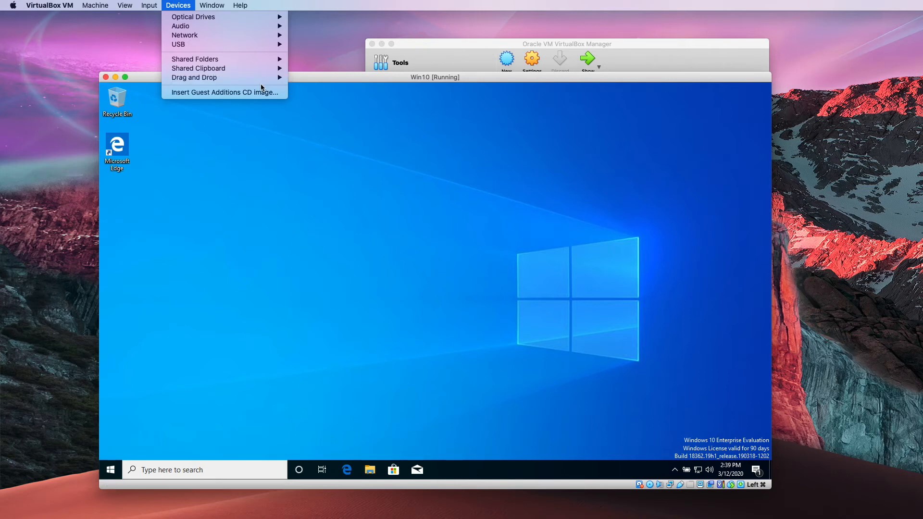
mouse_move(198, 68)
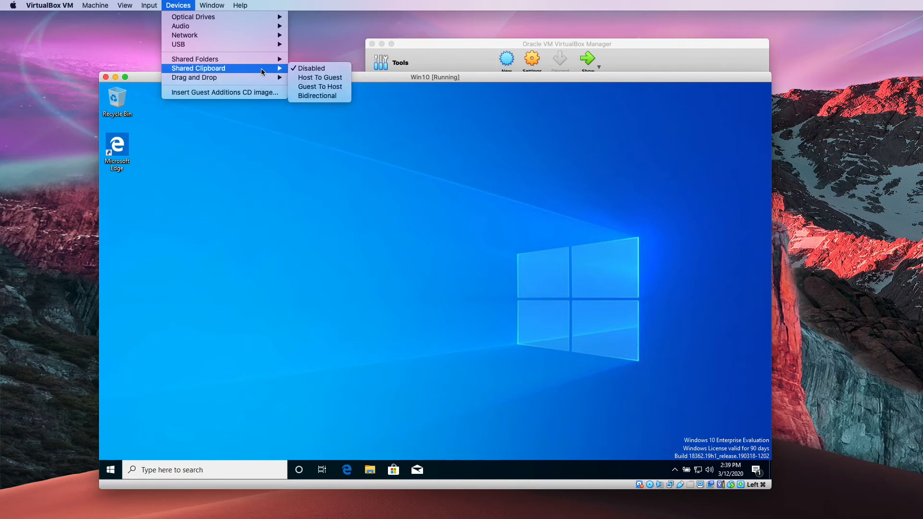
mouse_move(194, 77)
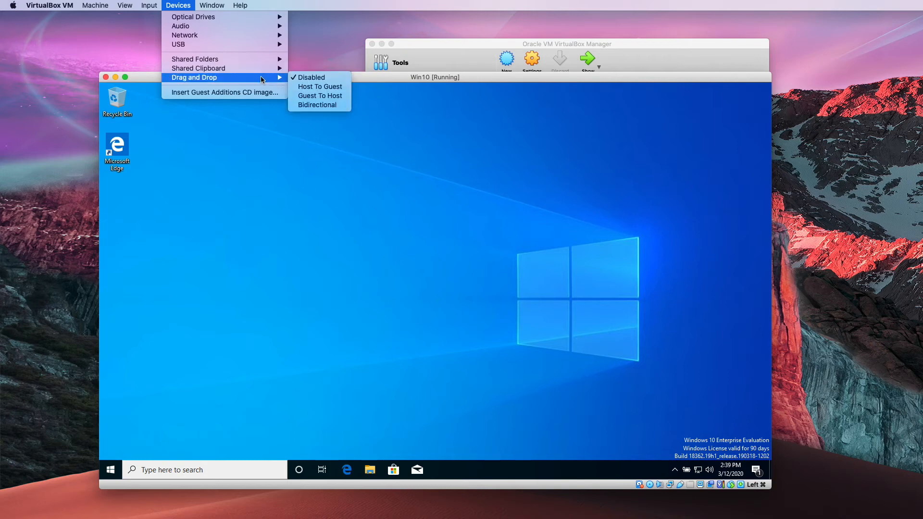
mouse_move(258, 81)
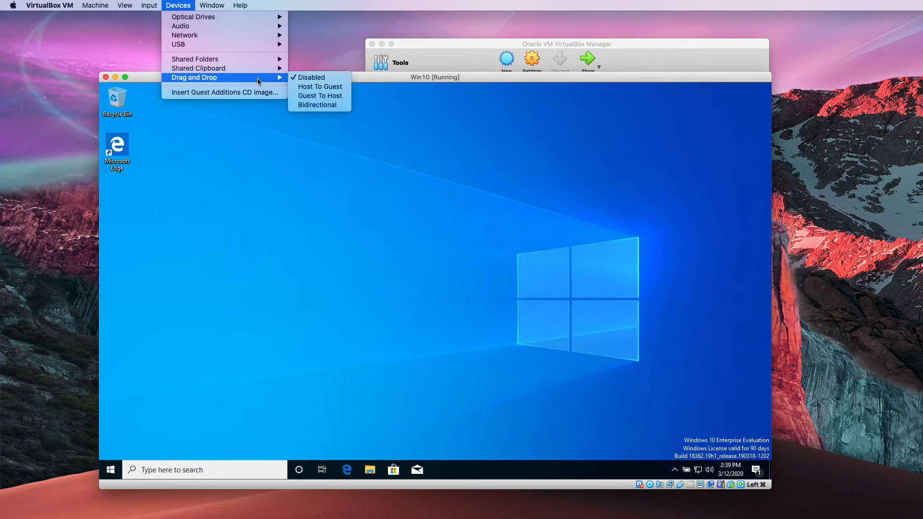
mouse_move(199, 68)
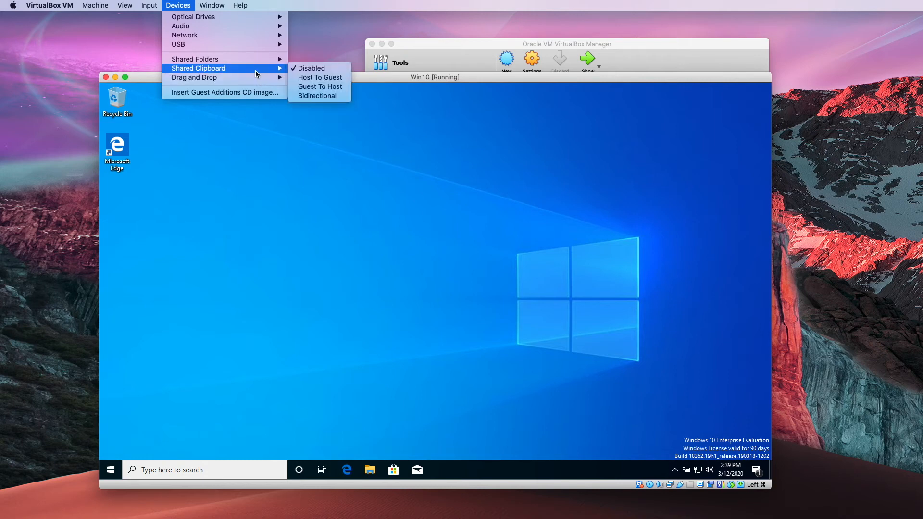
mouse_move(296, 60)
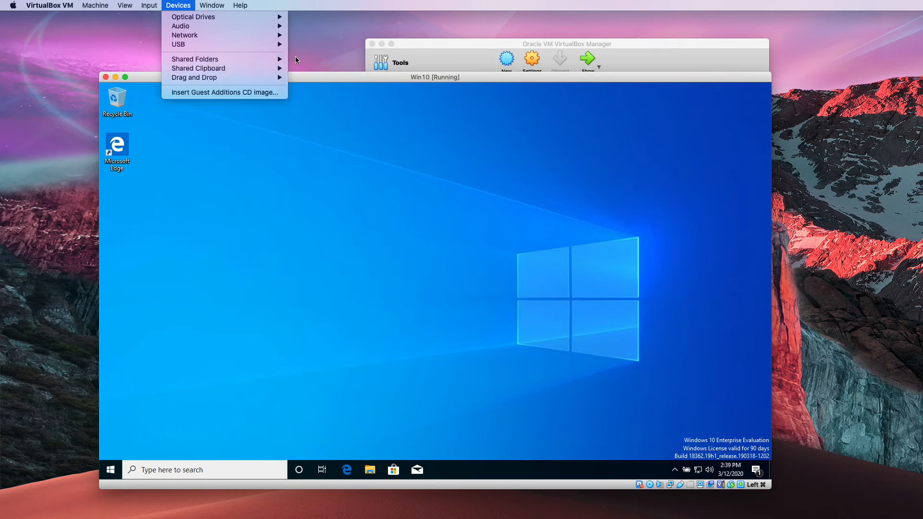
mouse_move(194, 59)
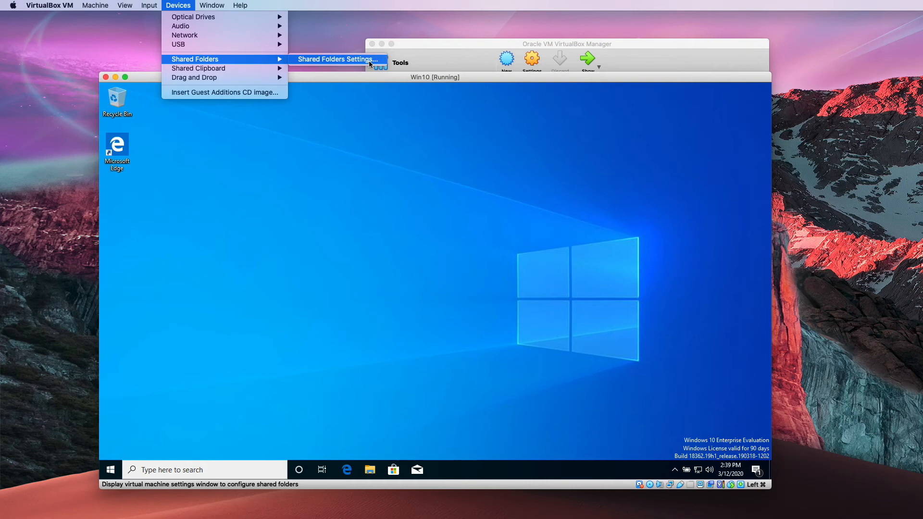
Add the Mac Downloads folder as a shared folder with Read-only and Auto-mount enabled
left_click(336, 58)
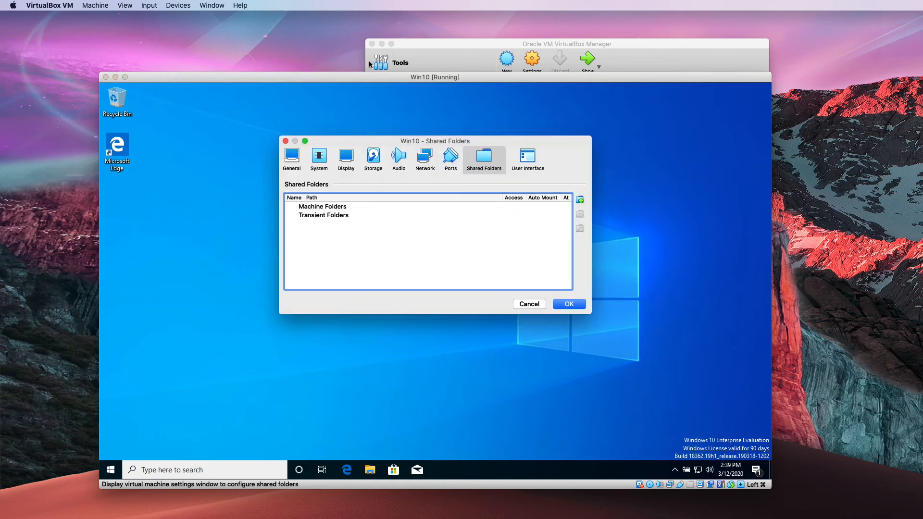
left_click(579, 199)
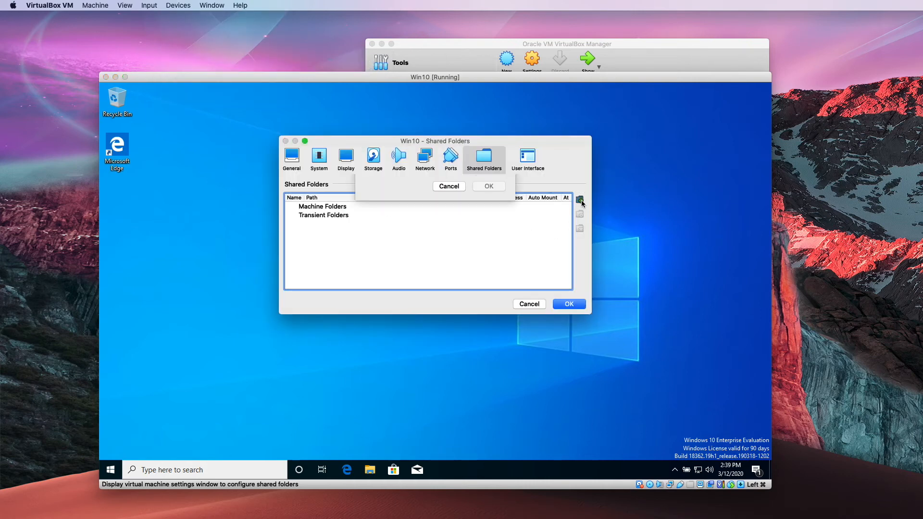
left_click(579, 198)
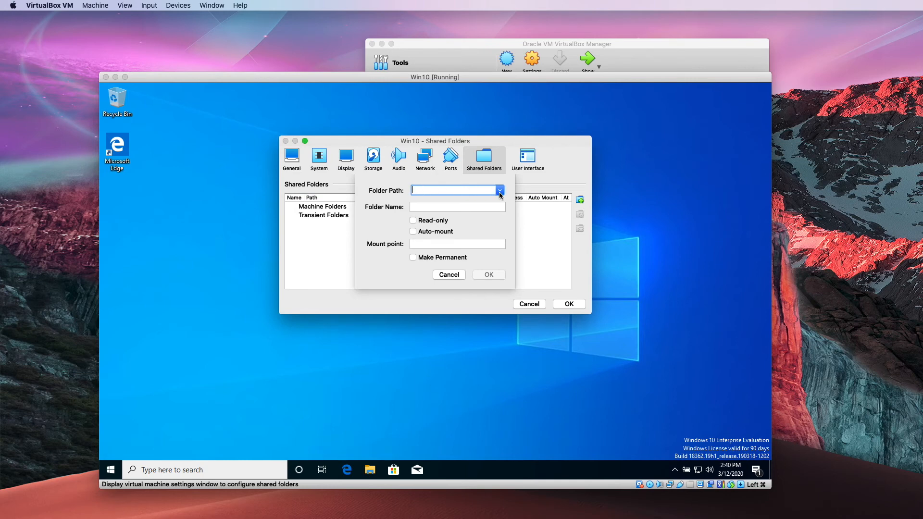
left_click(499, 189)
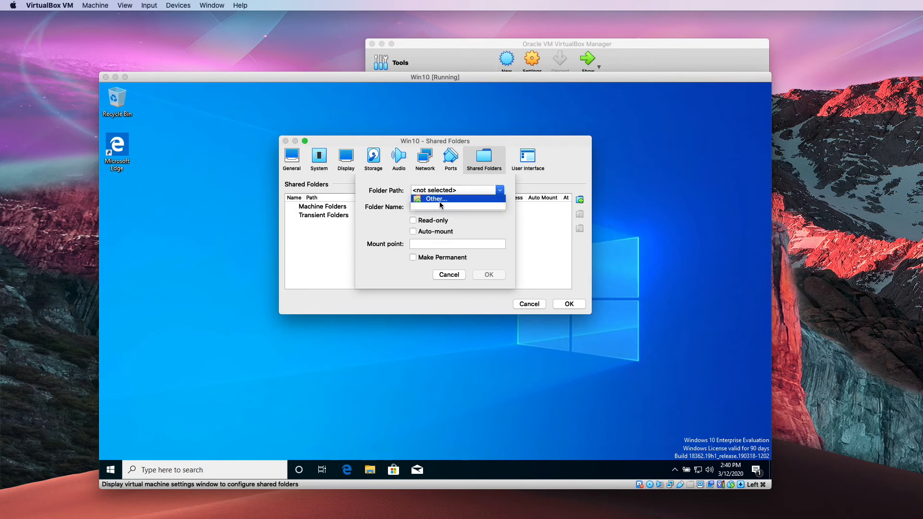
left_click(434, 198)
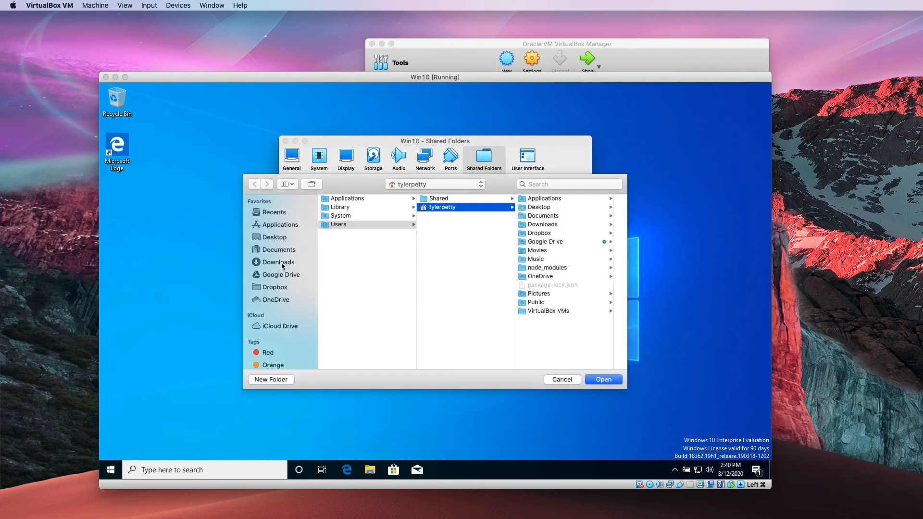
left_click(278, 262)
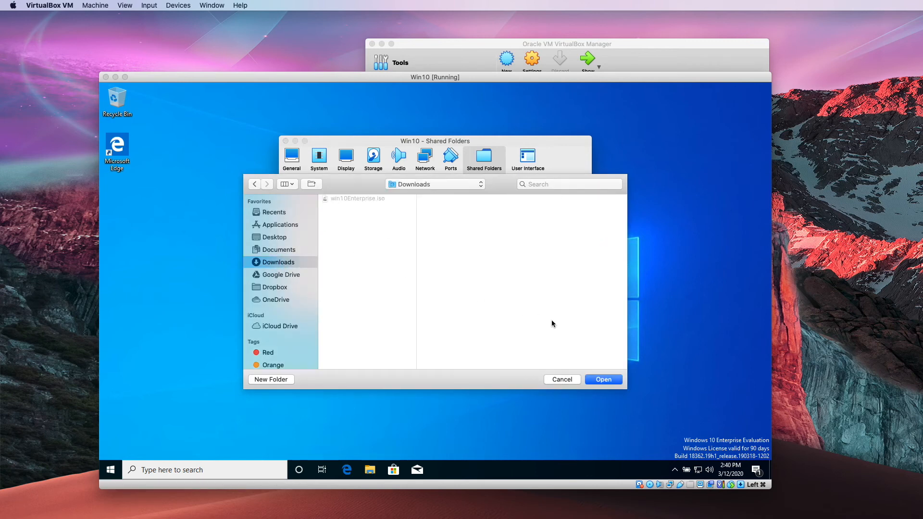
left_click(602, 379)
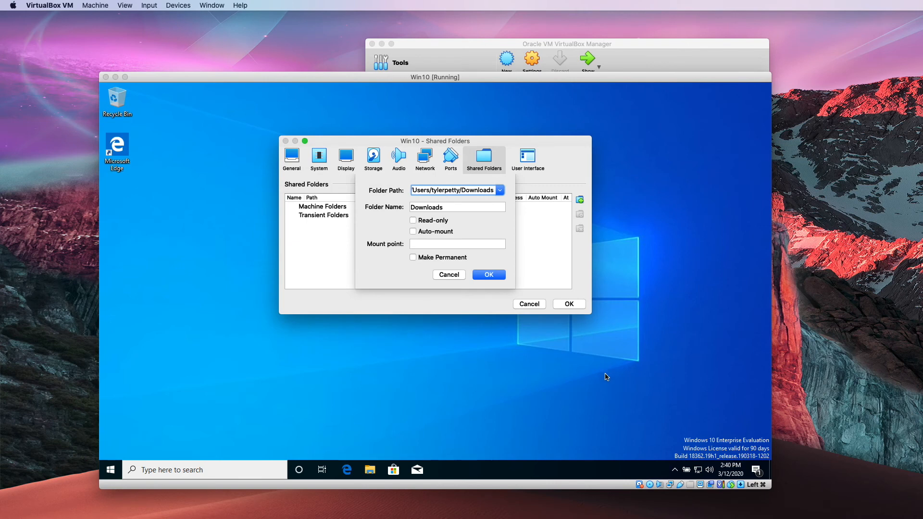
left_click(412, 220)
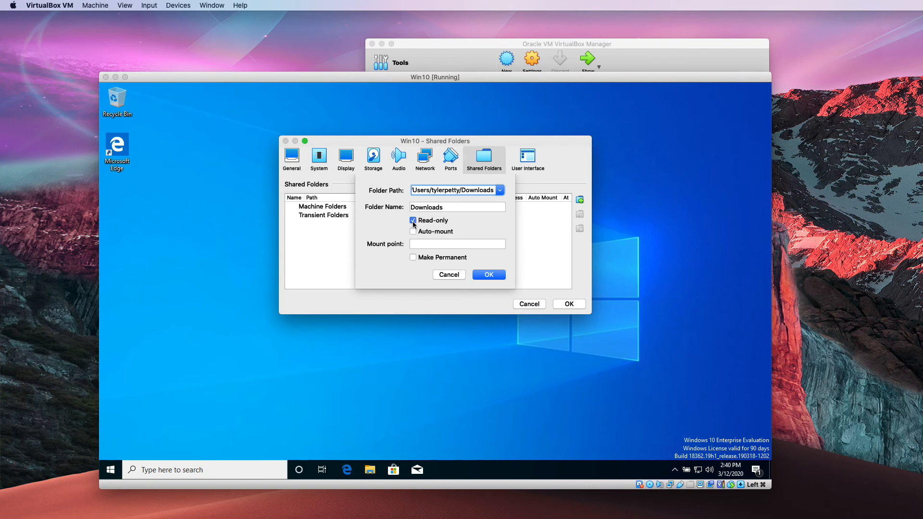
left_click(412, 232)
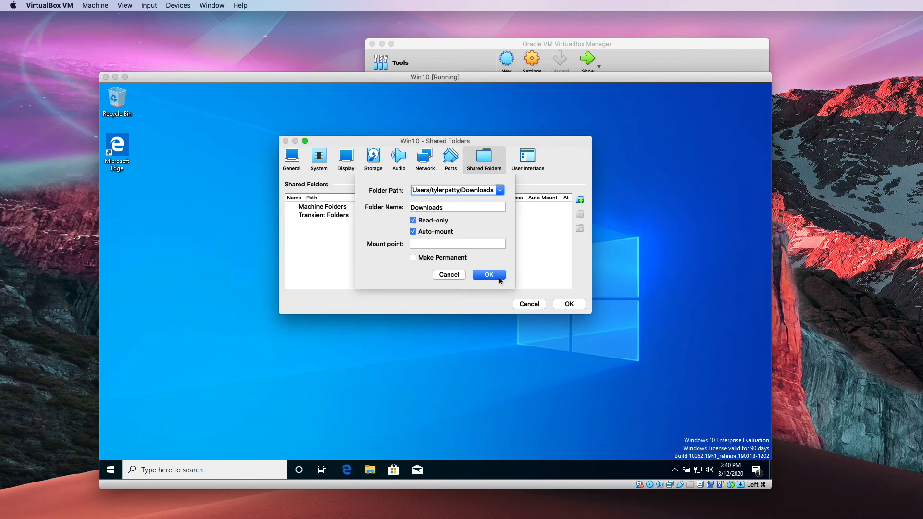
left_click(488, 274)
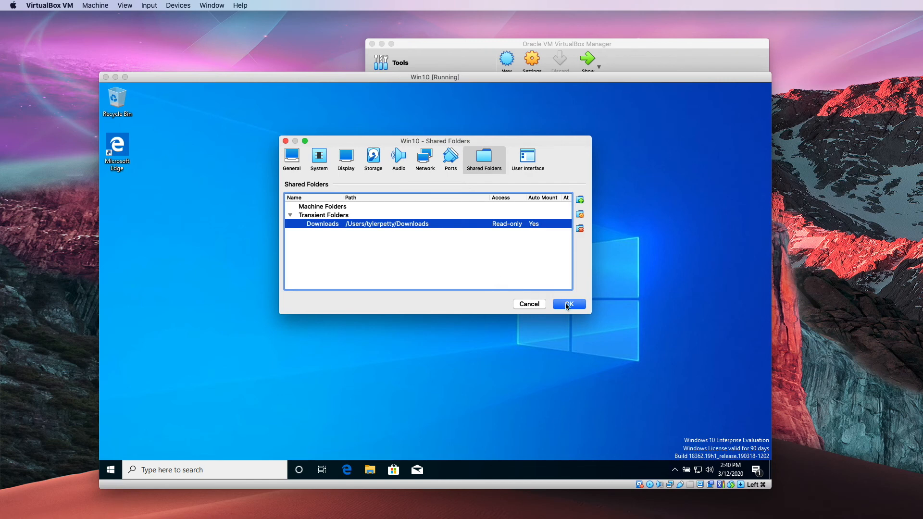
Apply the share and open the Downloads (\\VBoxSvr) (Z:) drive, selecting the win10Enterprise image
left_click(567, 304)
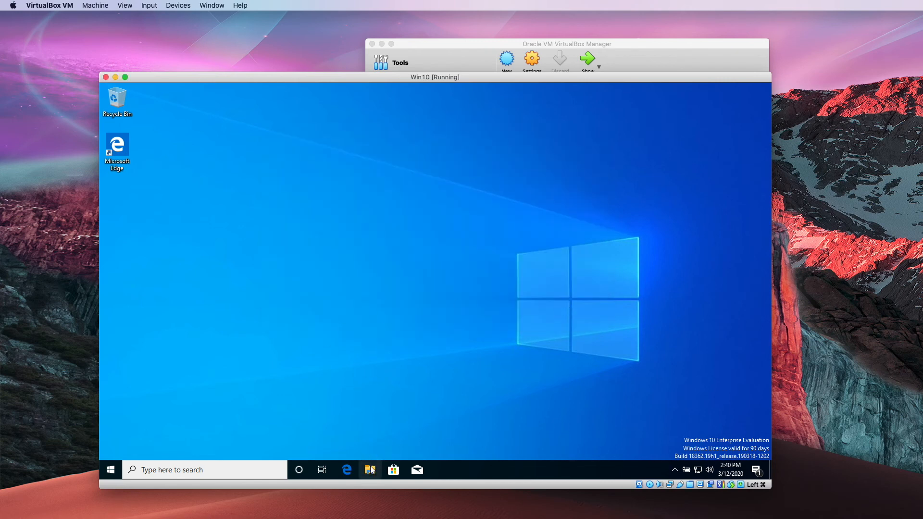
left_click(370, 469)
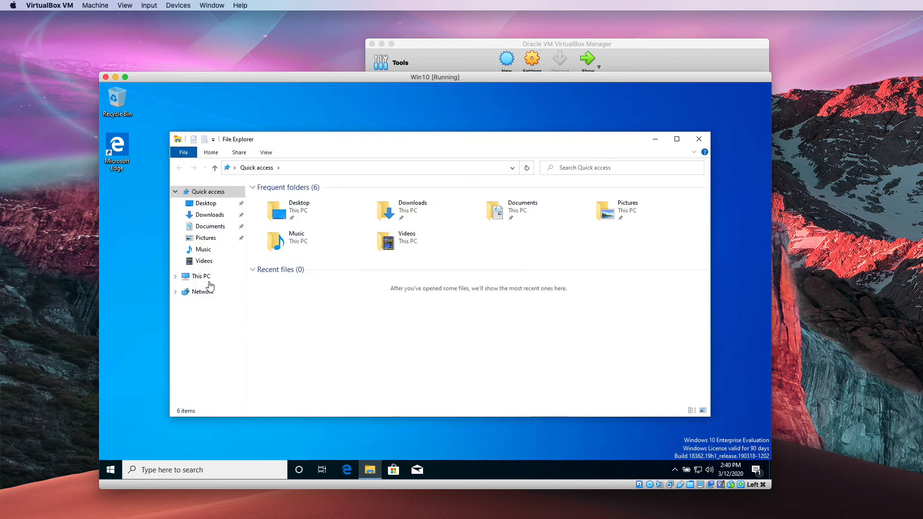
left_click(202, 276)
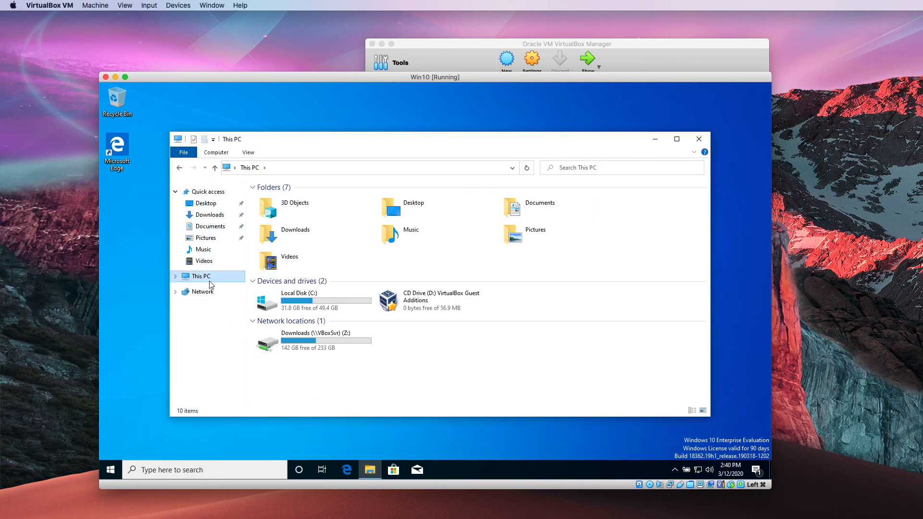
left_click(312, 341)
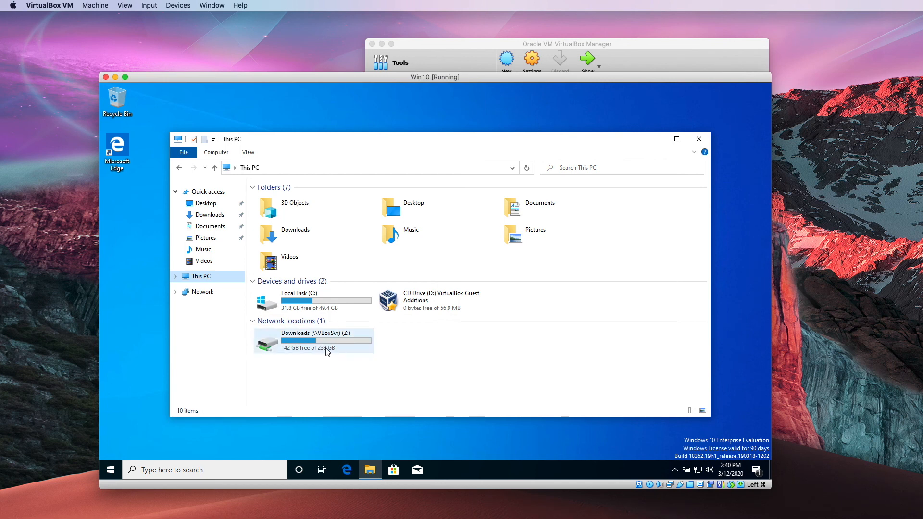
double_click(313, 340)
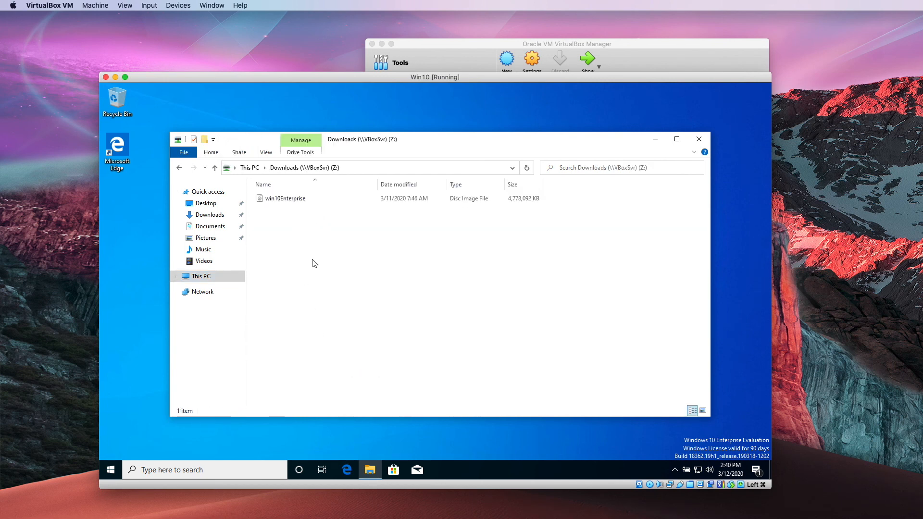
left_click(286, 198)
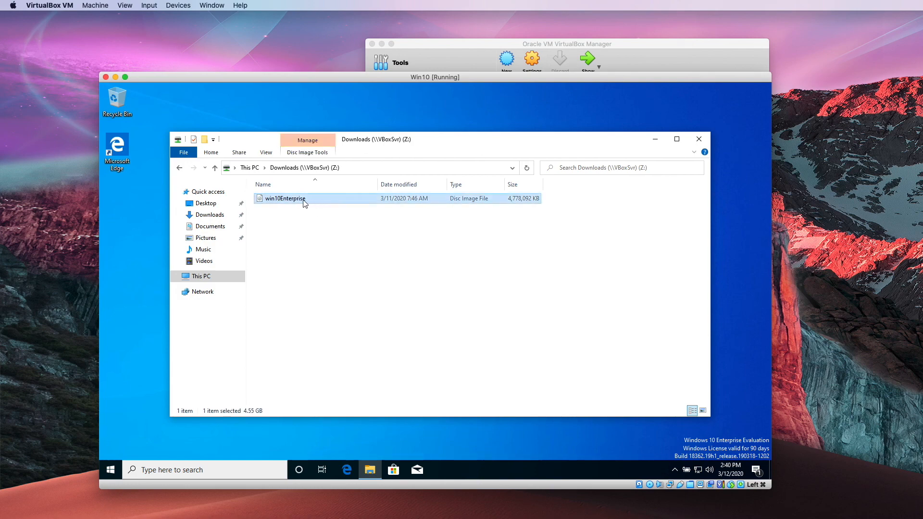
mouse_move(310, 229)
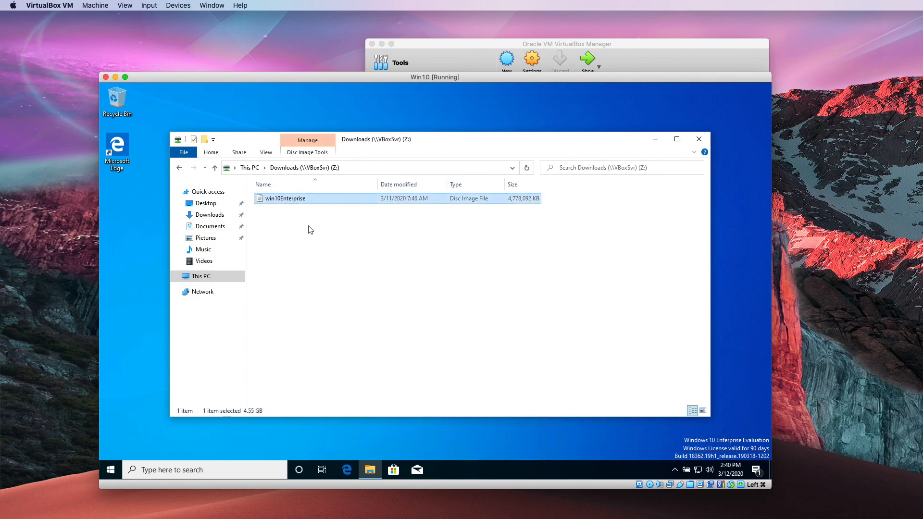